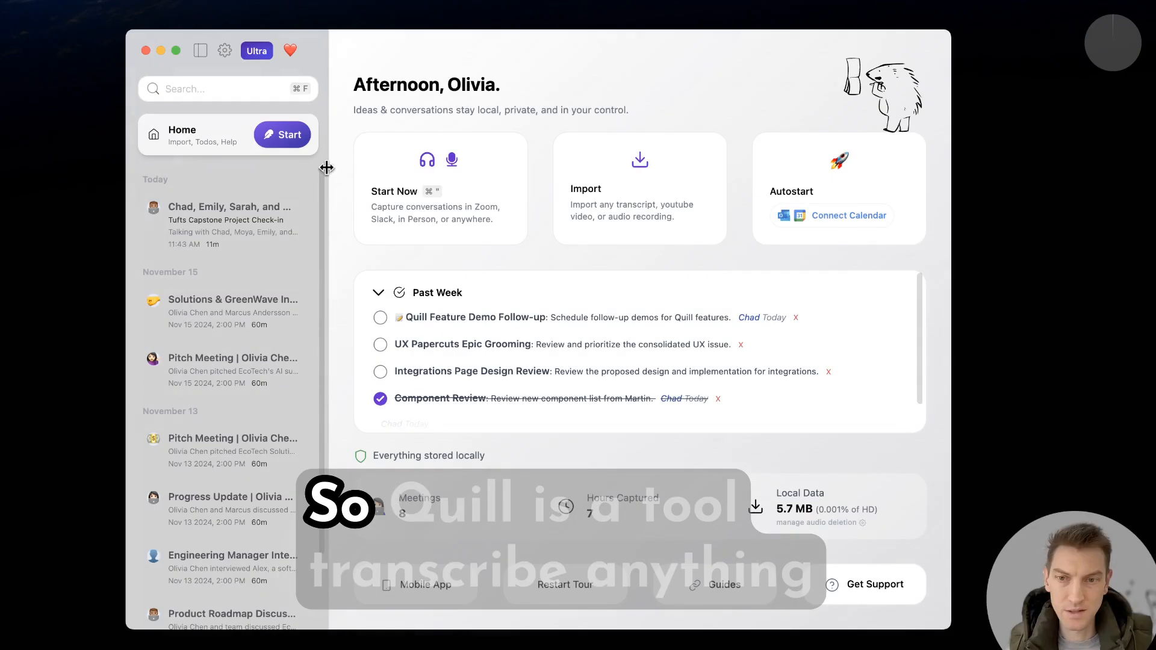
mouse_move(815, 178)
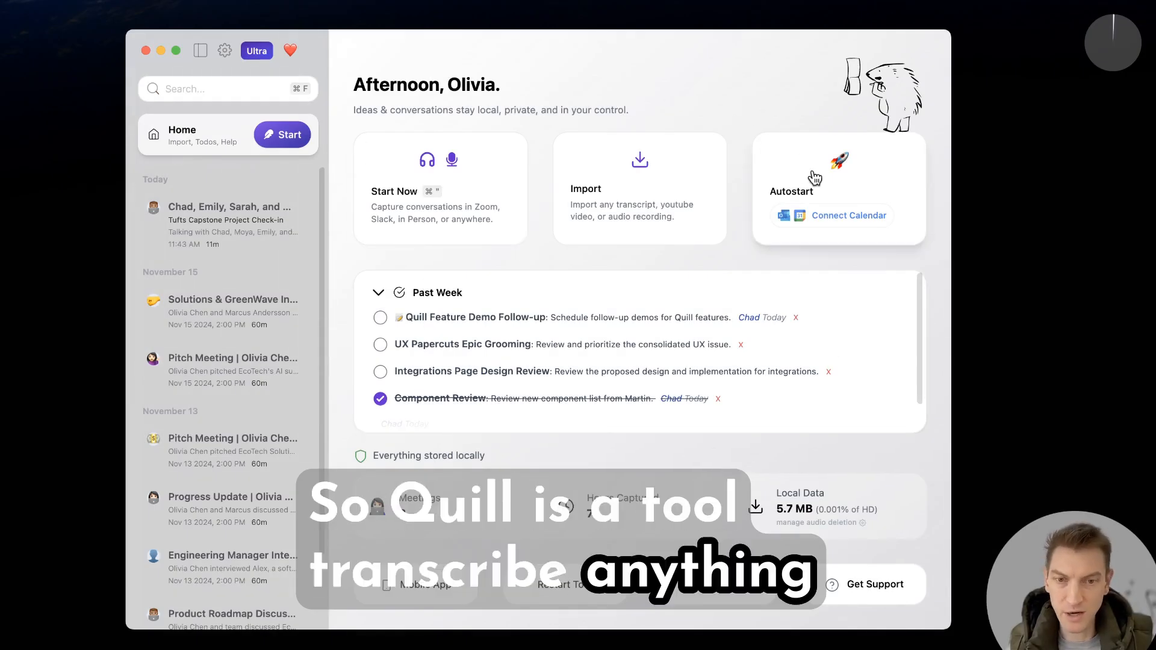
mouse_move(466, 254)
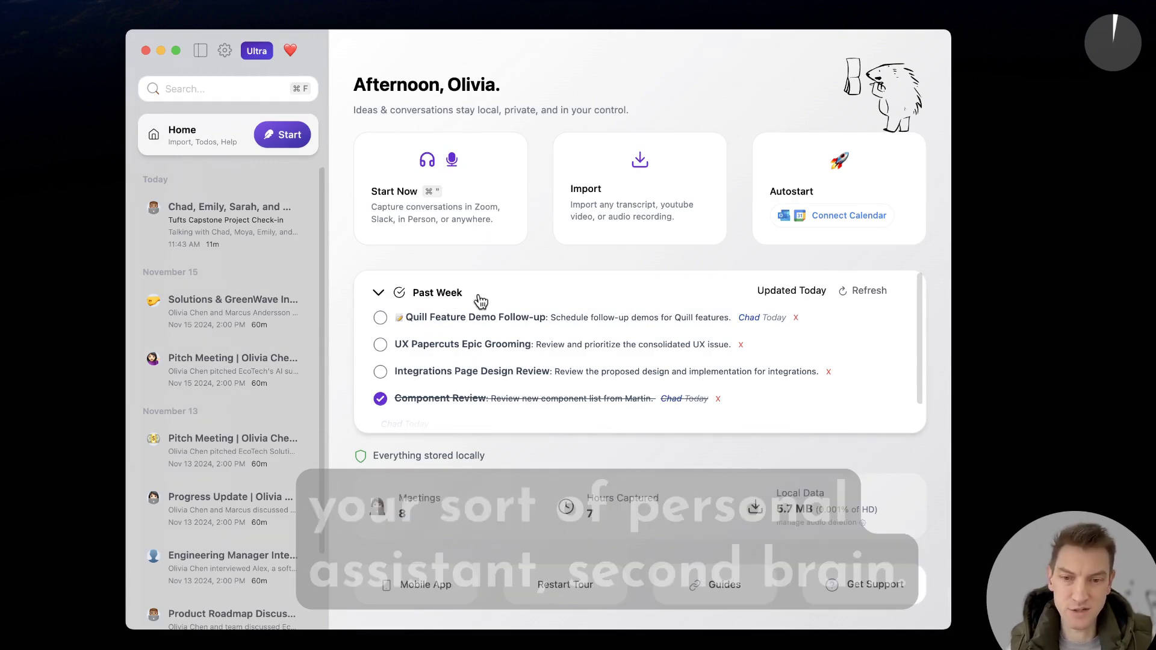
mouse_move(592, 296)
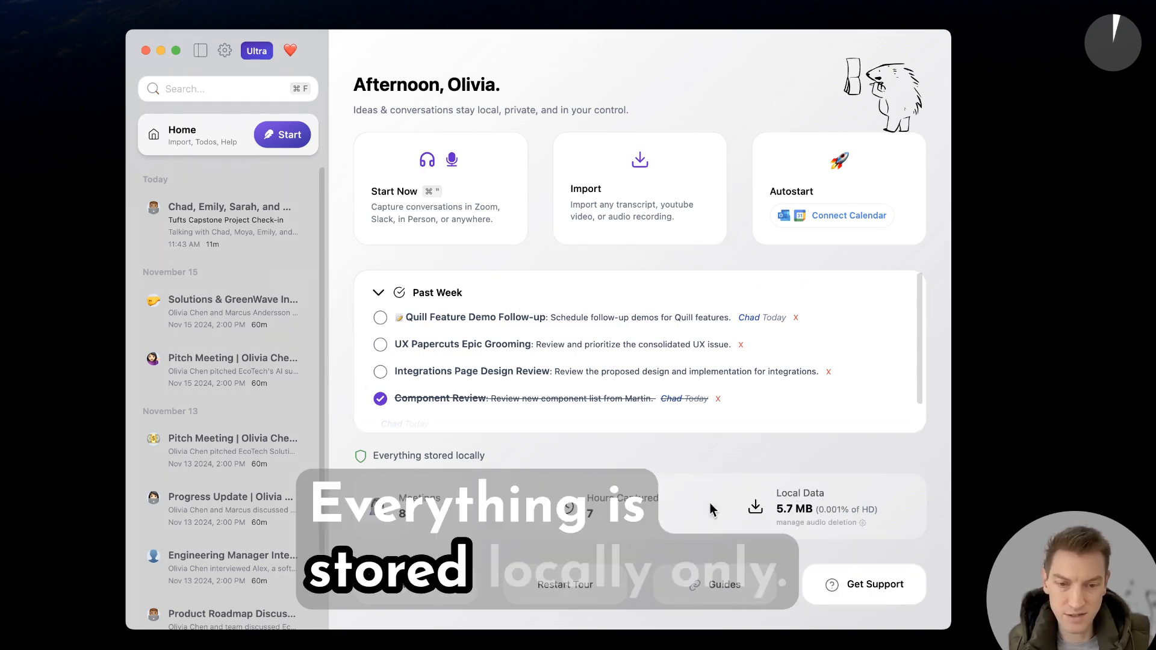
mouse_move(554, 298)
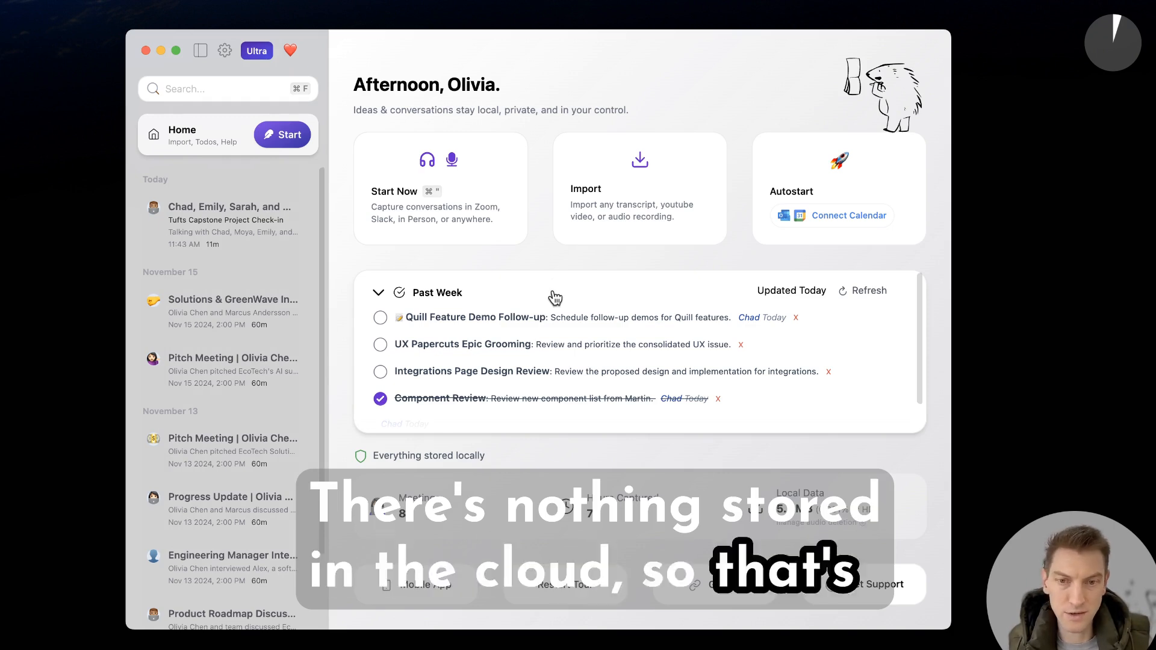
mouse_move(734, 136)
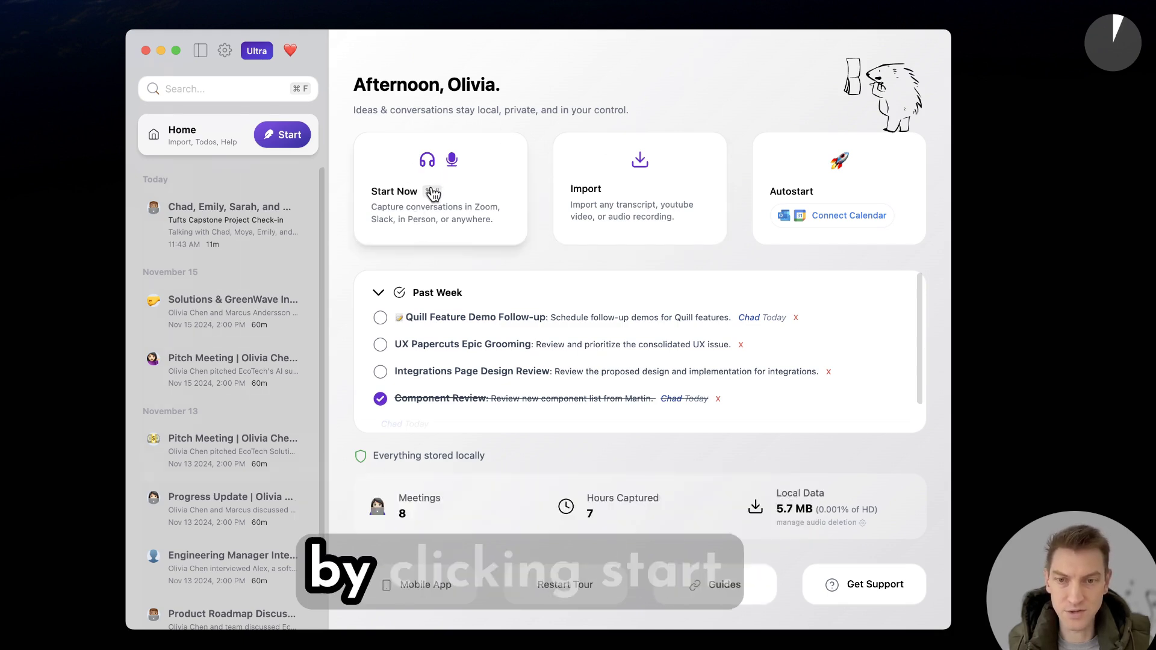
Start a new recorded capture with Start Now on the Home screen
click(282, 135)
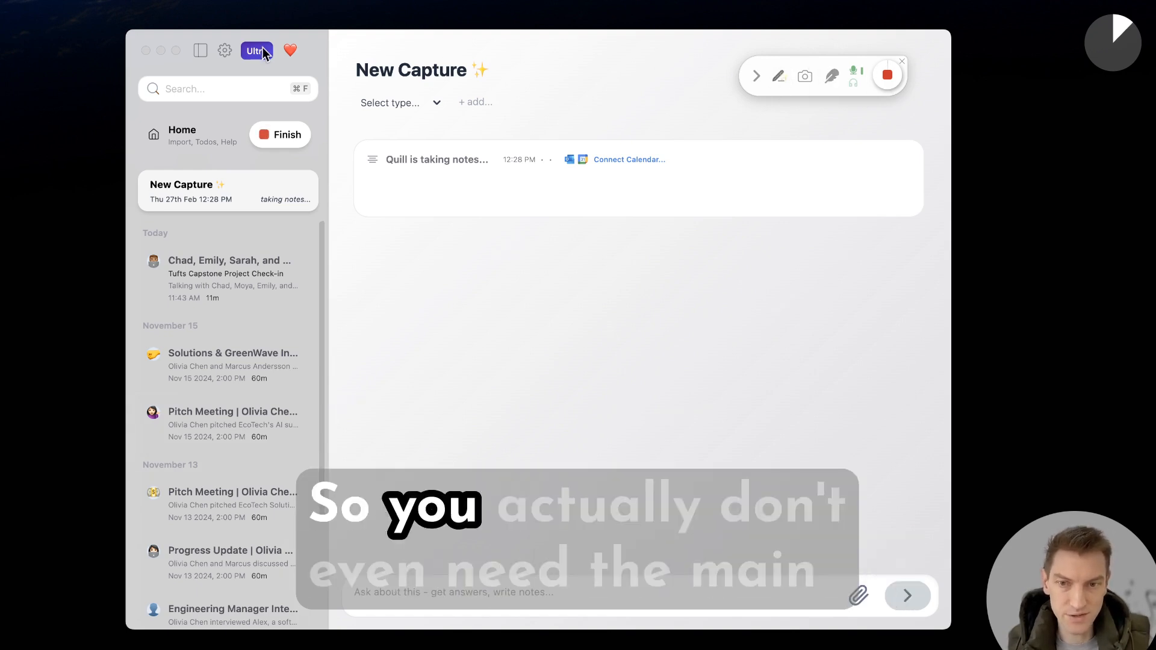
mouse_move(145, 49)
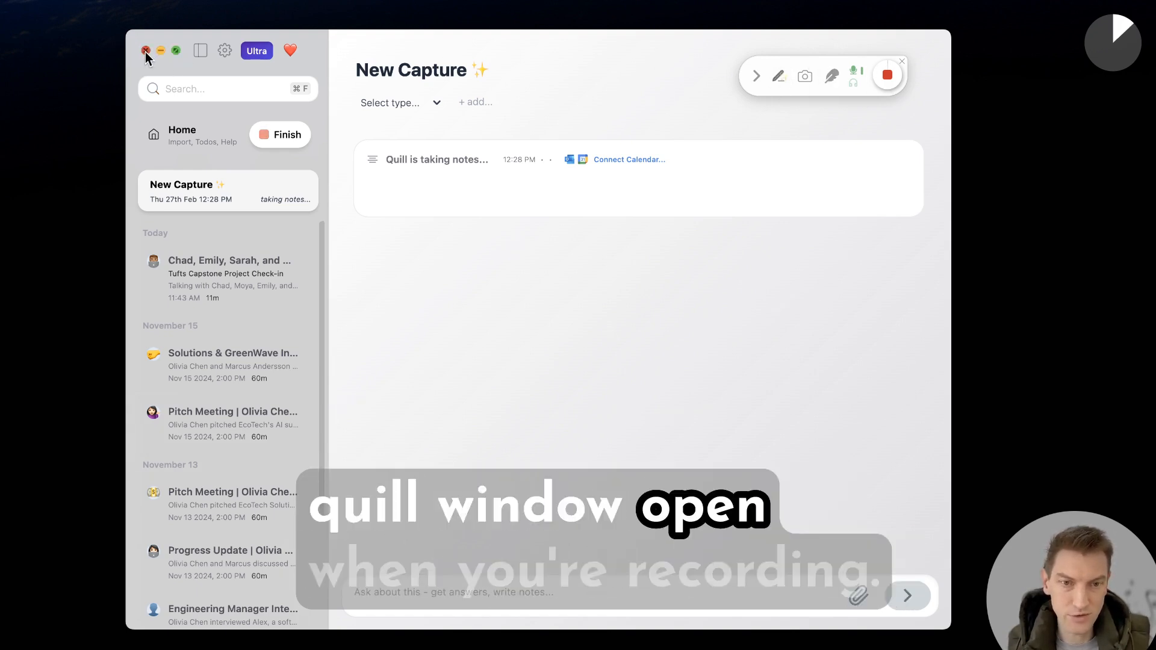
Hide the main window, mark a highlight, take a Smart Screenshot, and generate AI minutes
click(146, 50)
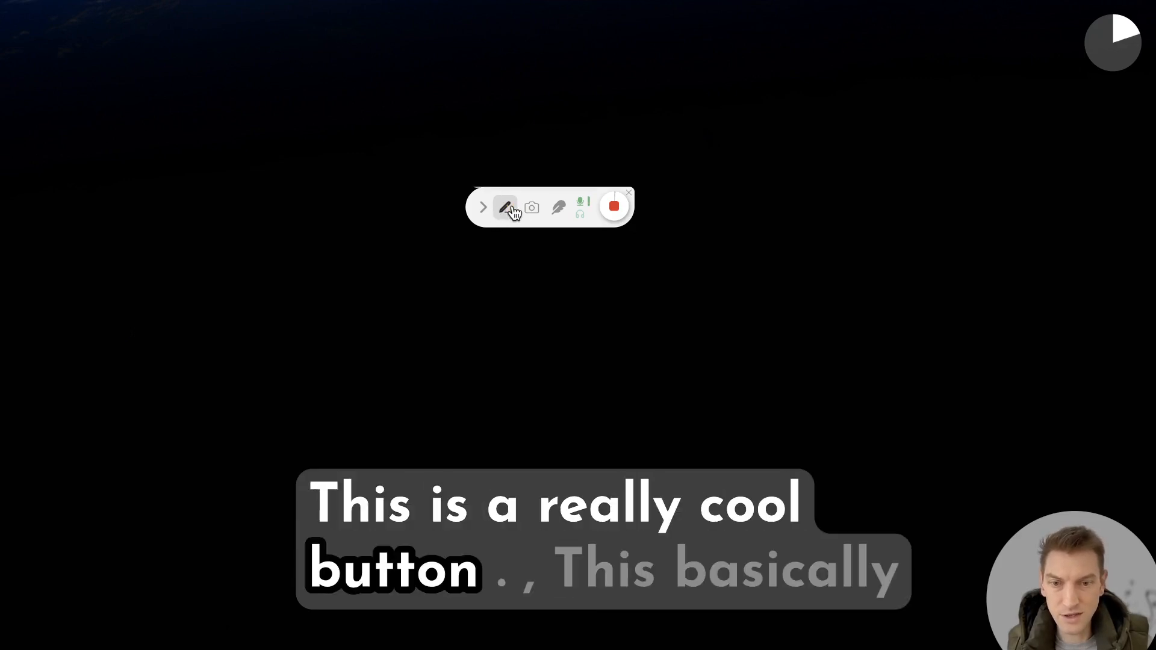
click(506, 207)
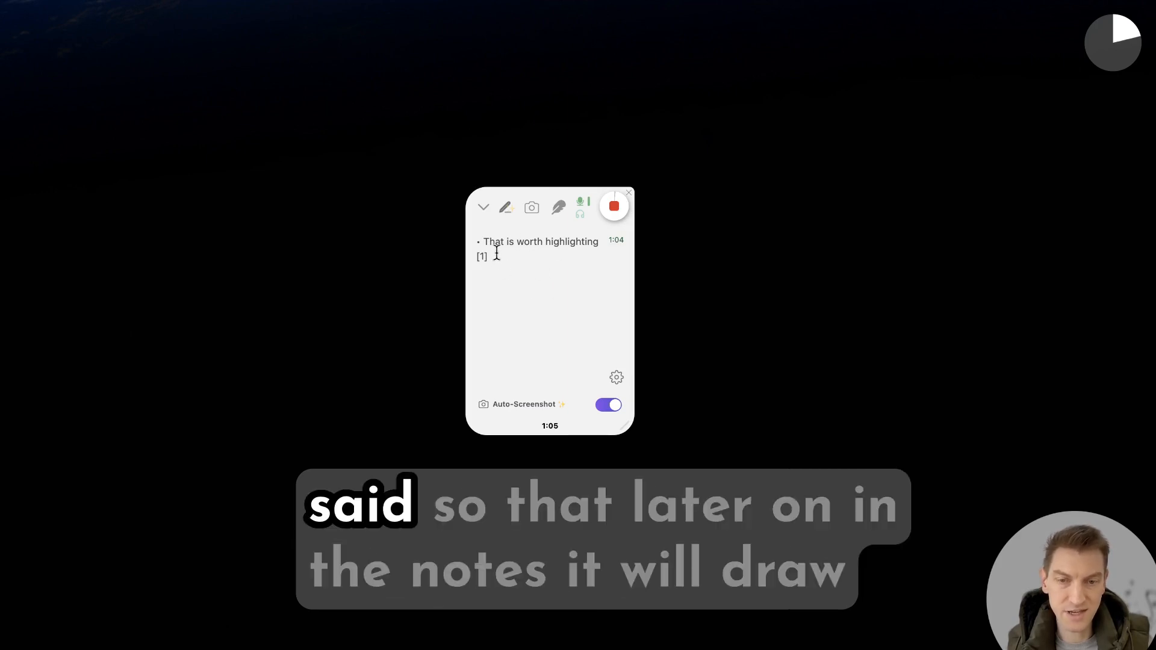
click(483, 206)
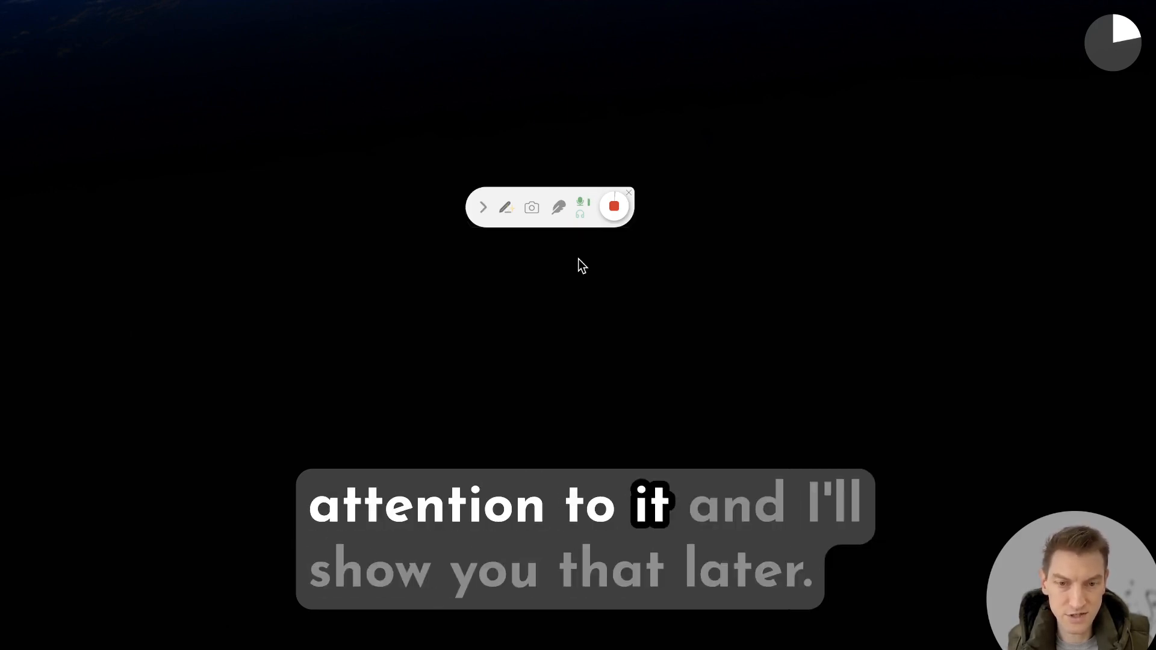
click(483, 206)
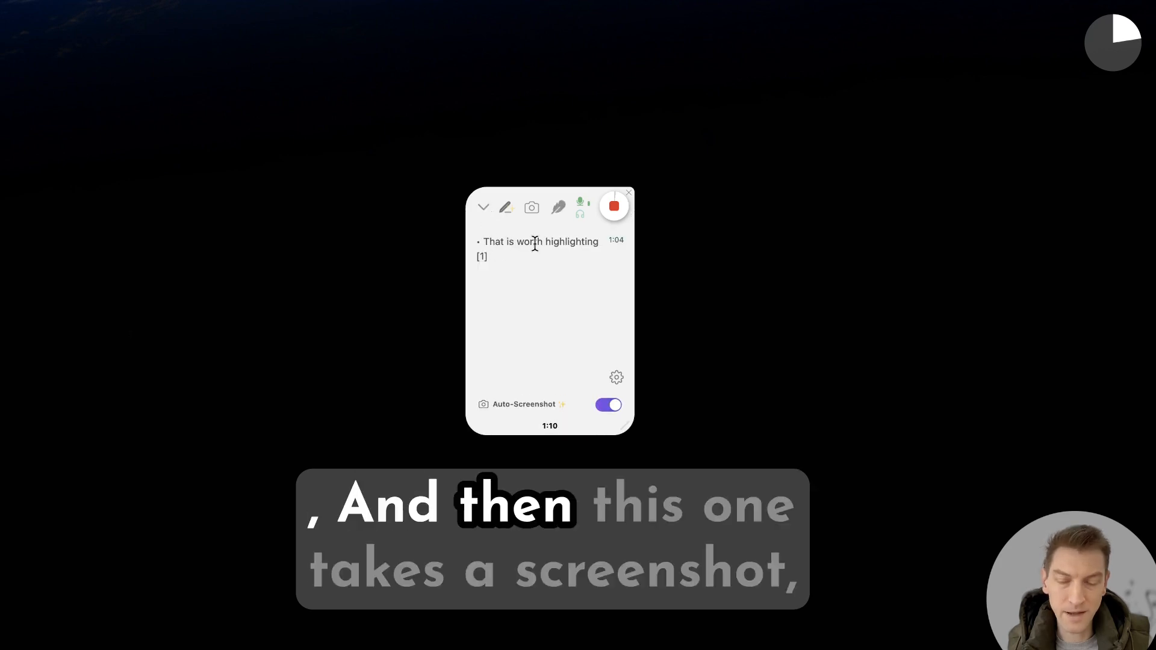
click(531, 207)
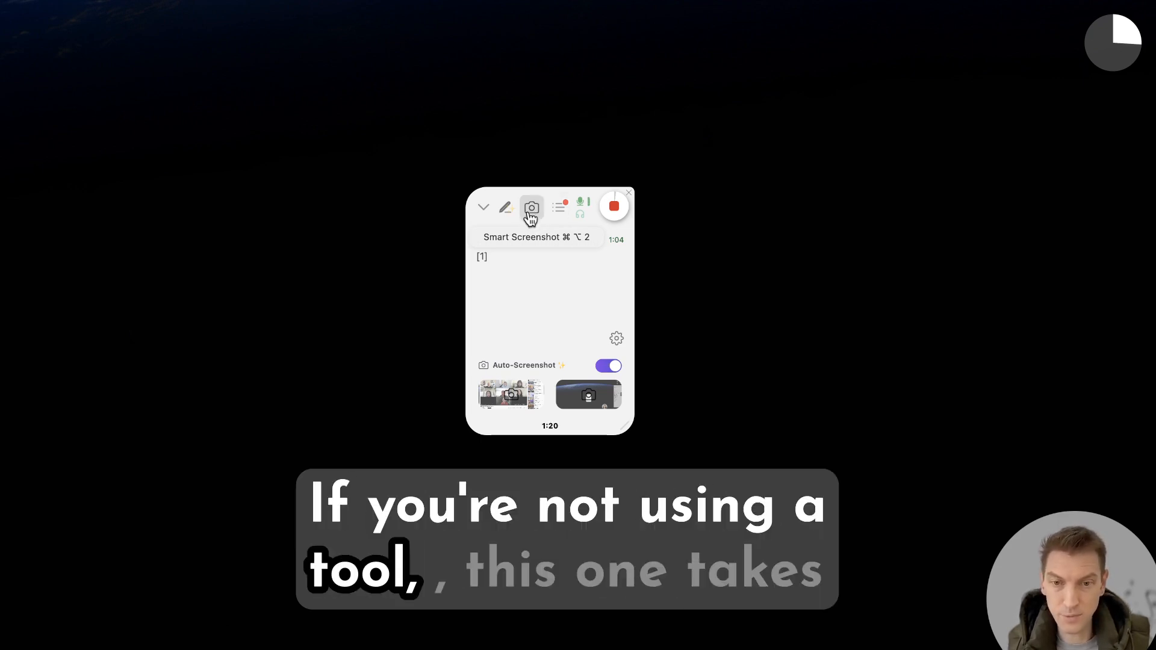
click(558, 206)
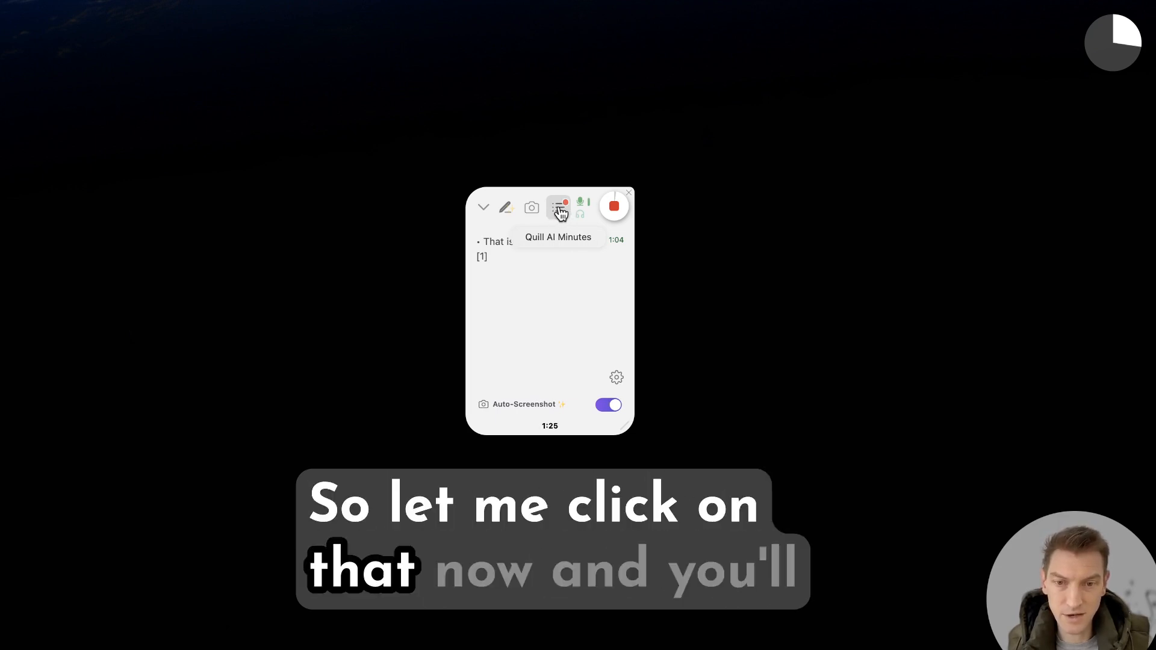
click(559, 208)
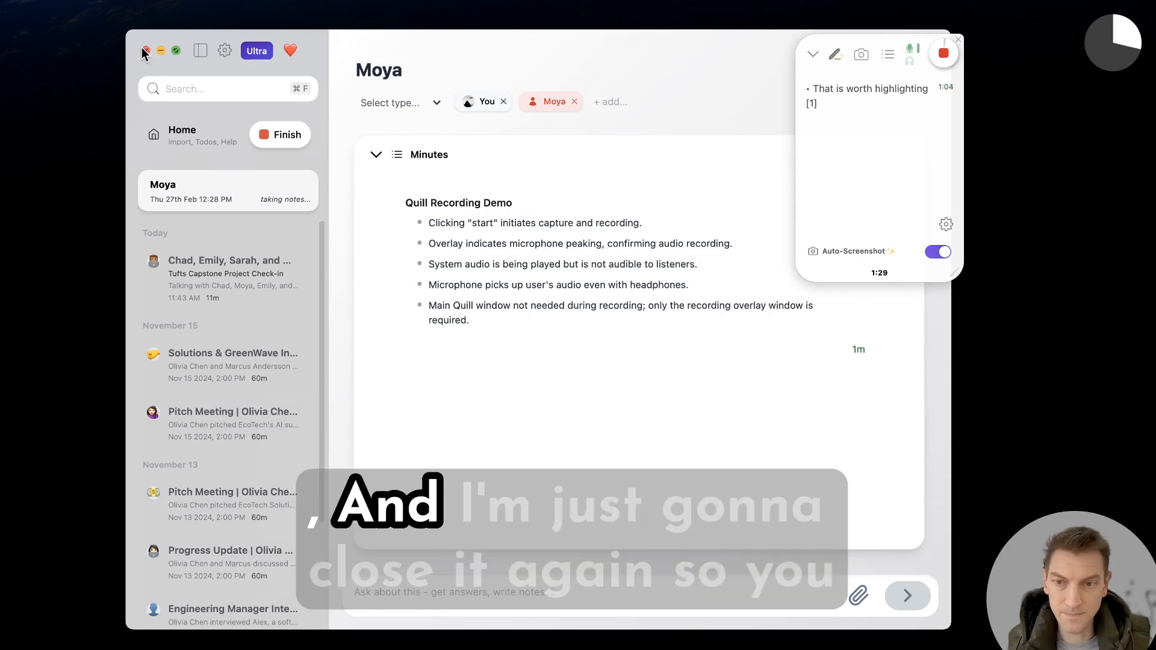
Close the main window again and mute the microphone from the overlay
click(145, 50)
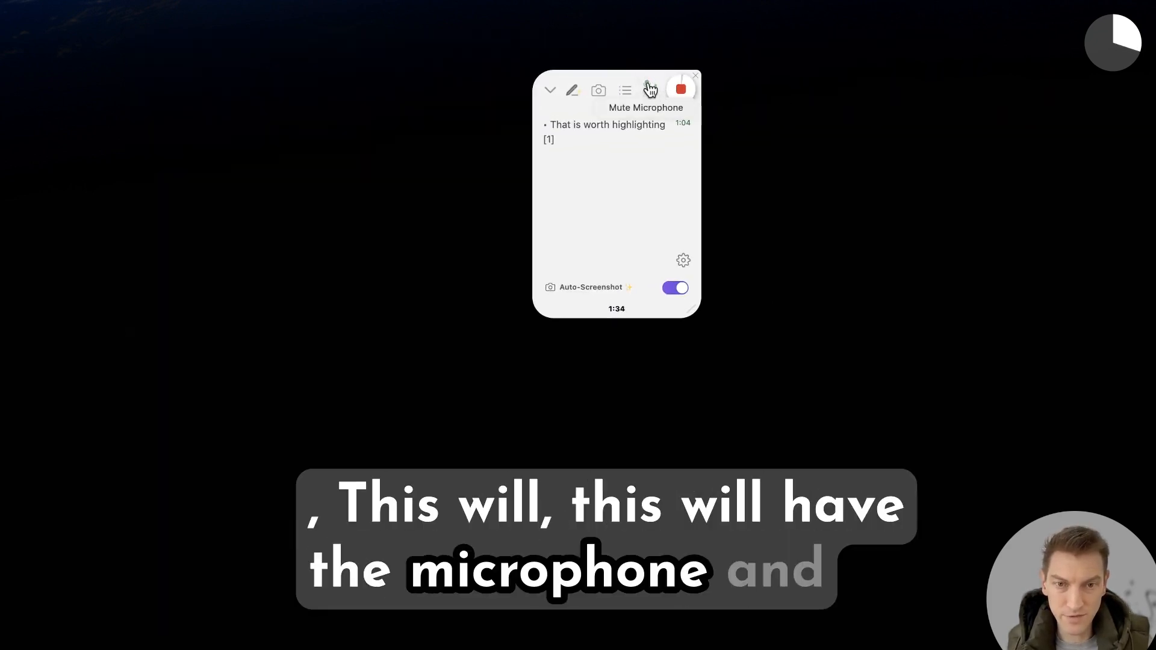
click(650, 90)
text(we should really)
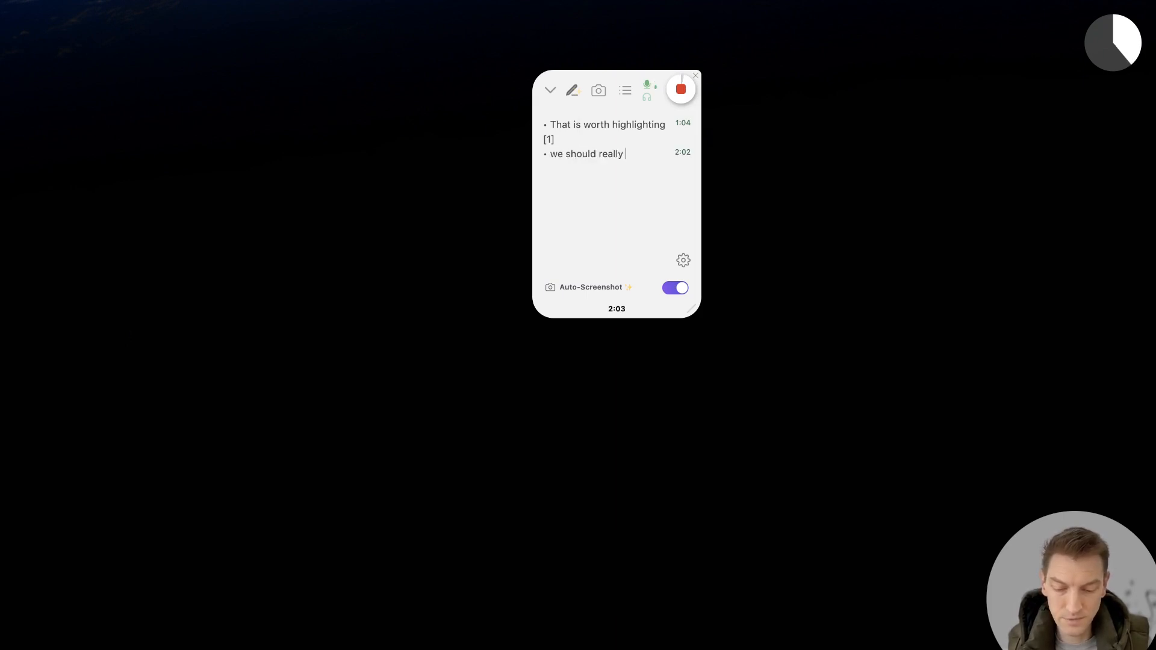
Finish the note as 'we should really do this' and add a 2:17 highlight
text(do this)
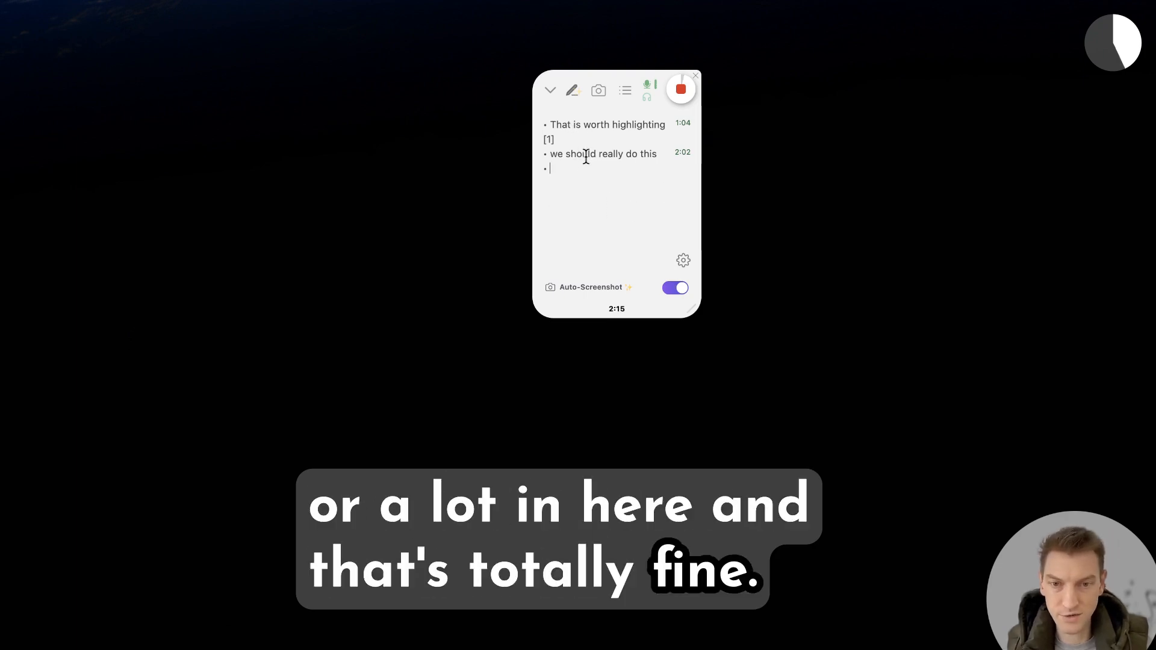
click(572, 90)
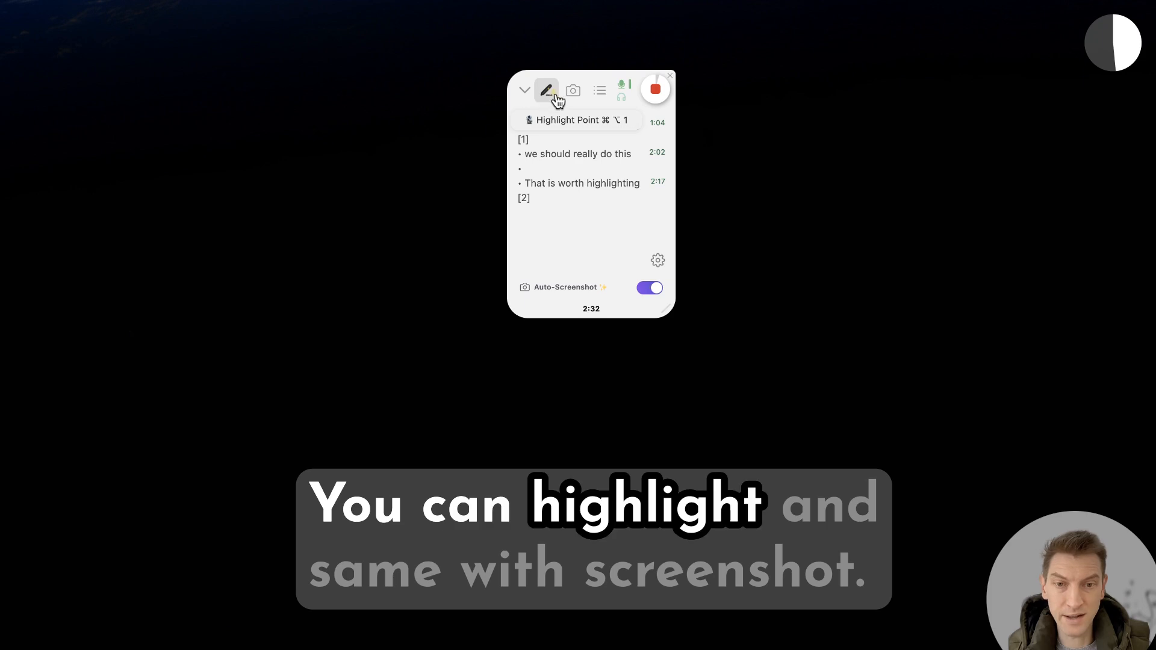
Add a third highlight, collapse the overlay, and finish recording to reopen Moya
click(573, 89)
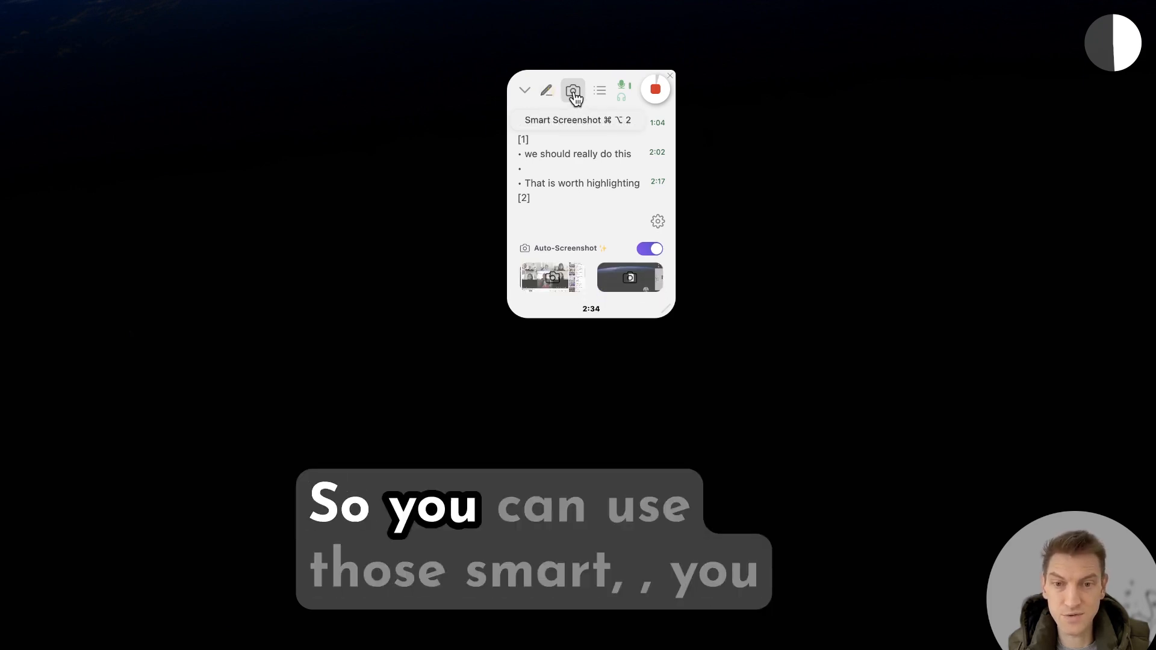
mouse_move(546, 90)
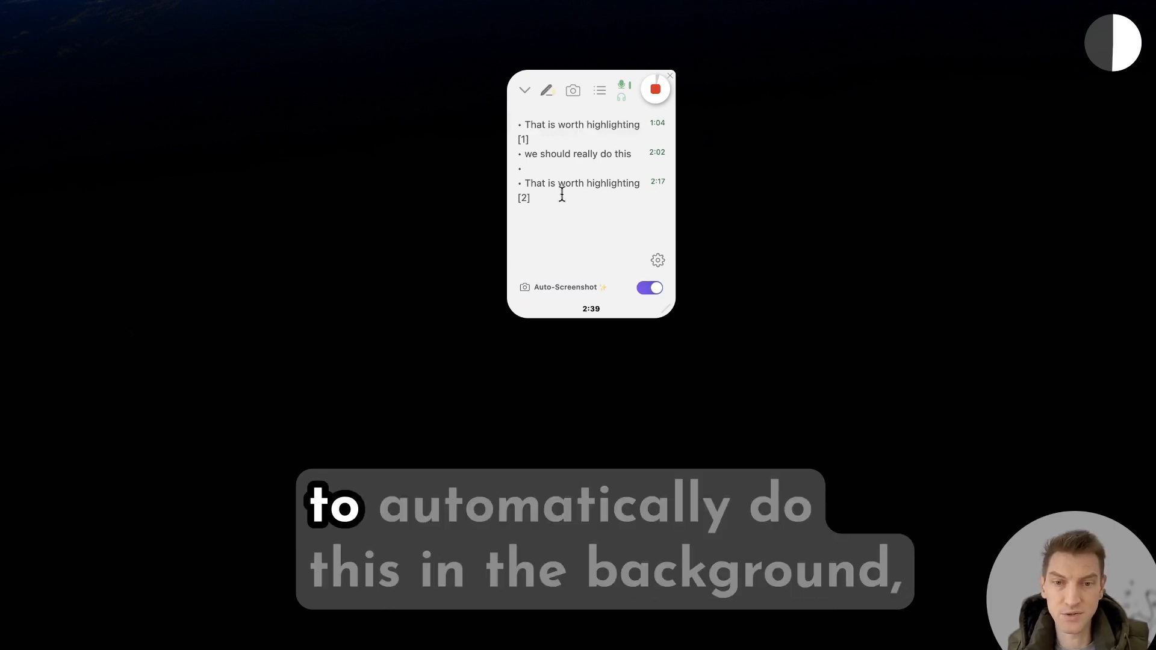
click(523, 90)
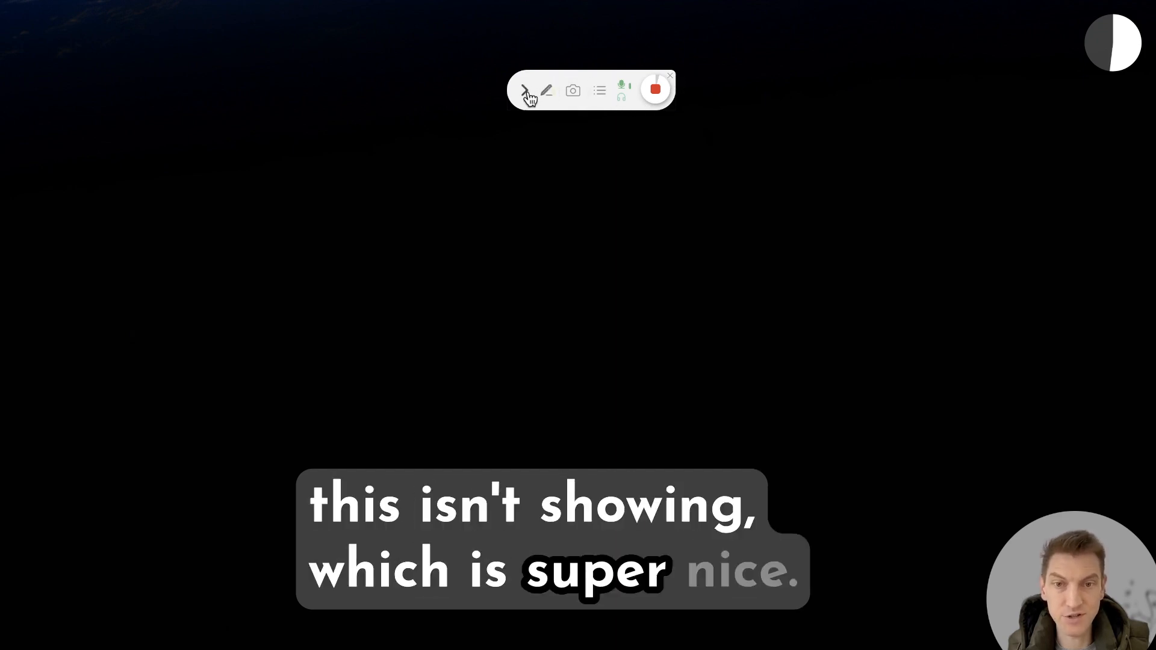
click(530, 89)
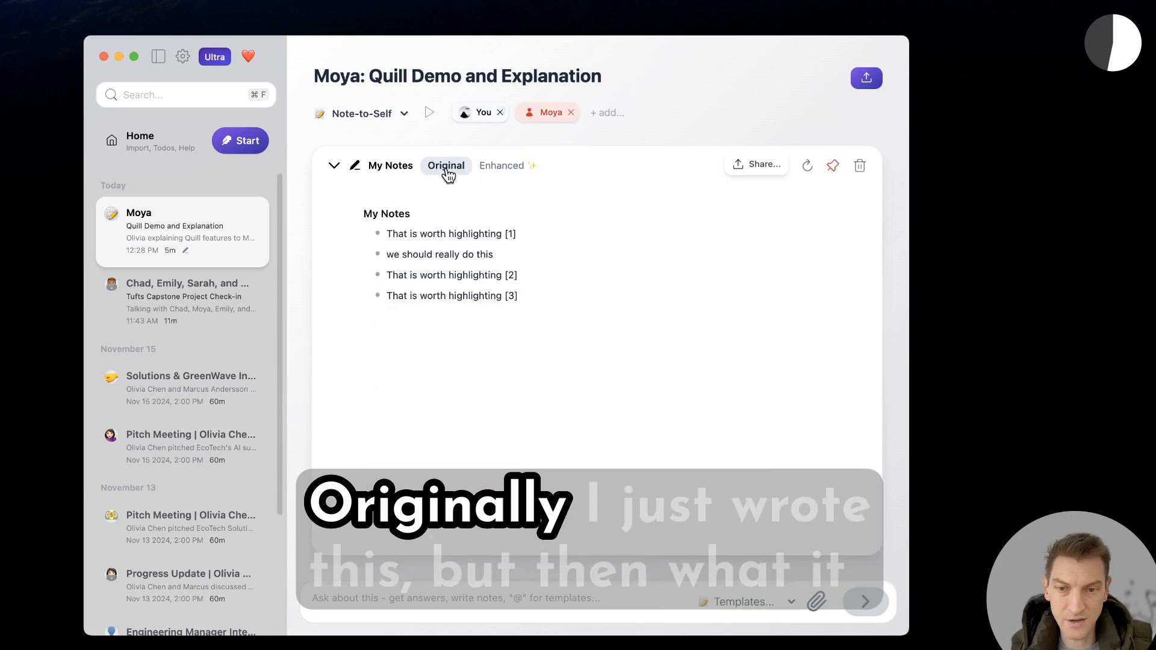
Switch the Moya My Notes card between its Original and Enhanced versions
click(500, 165)
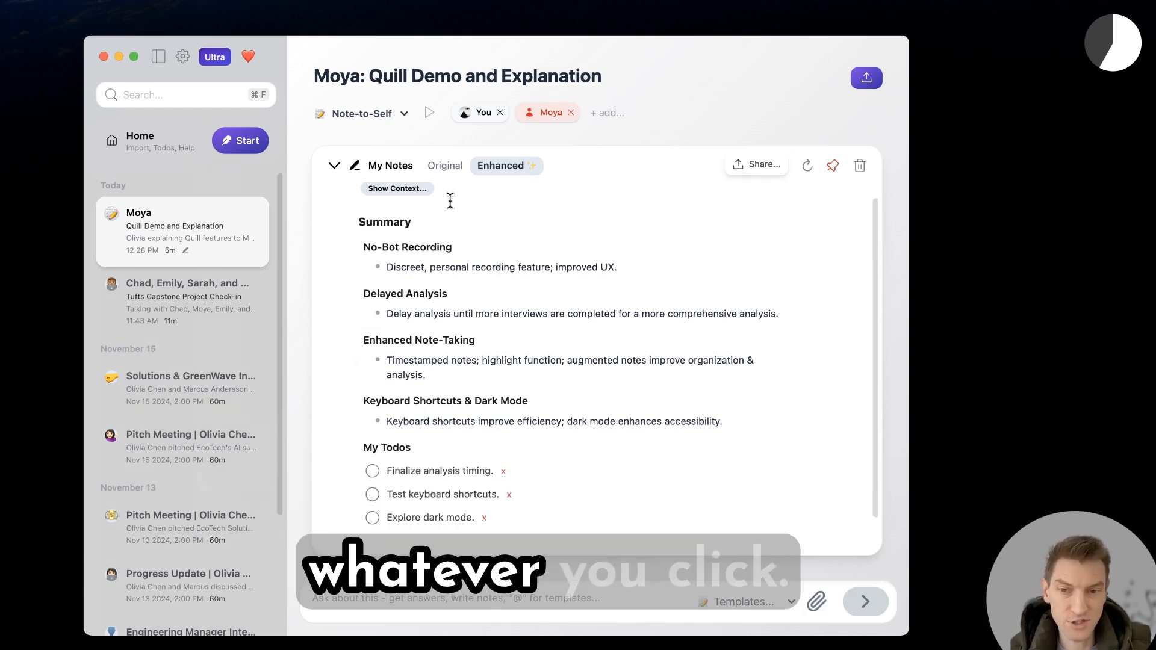
click(446, 165)
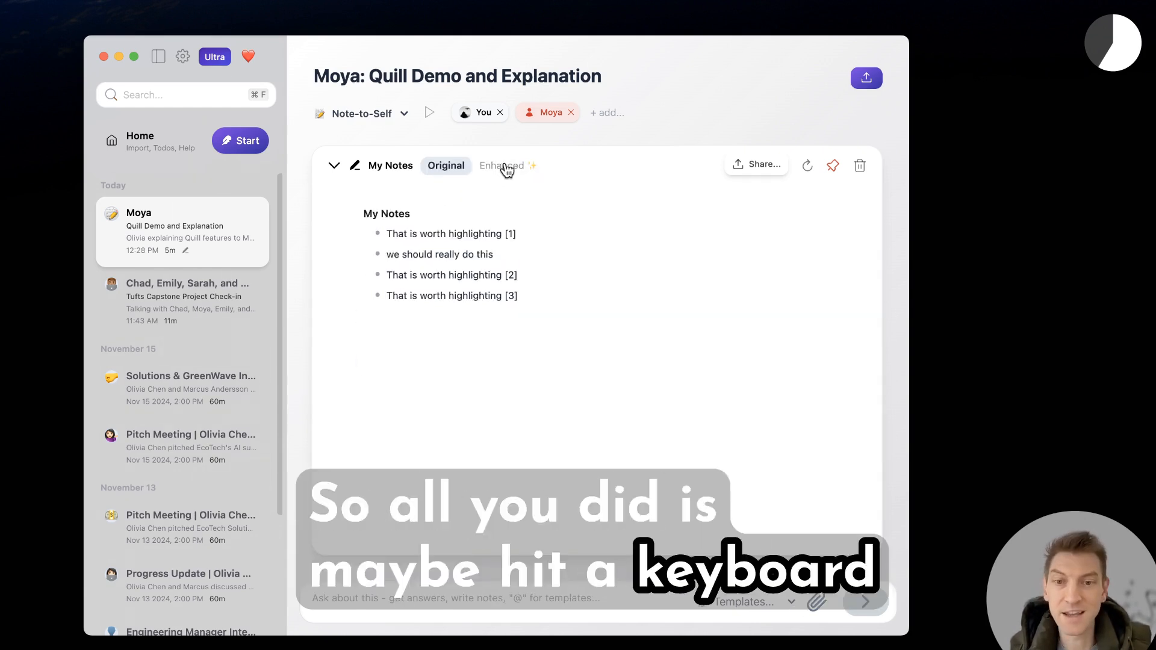
click(500, 165)
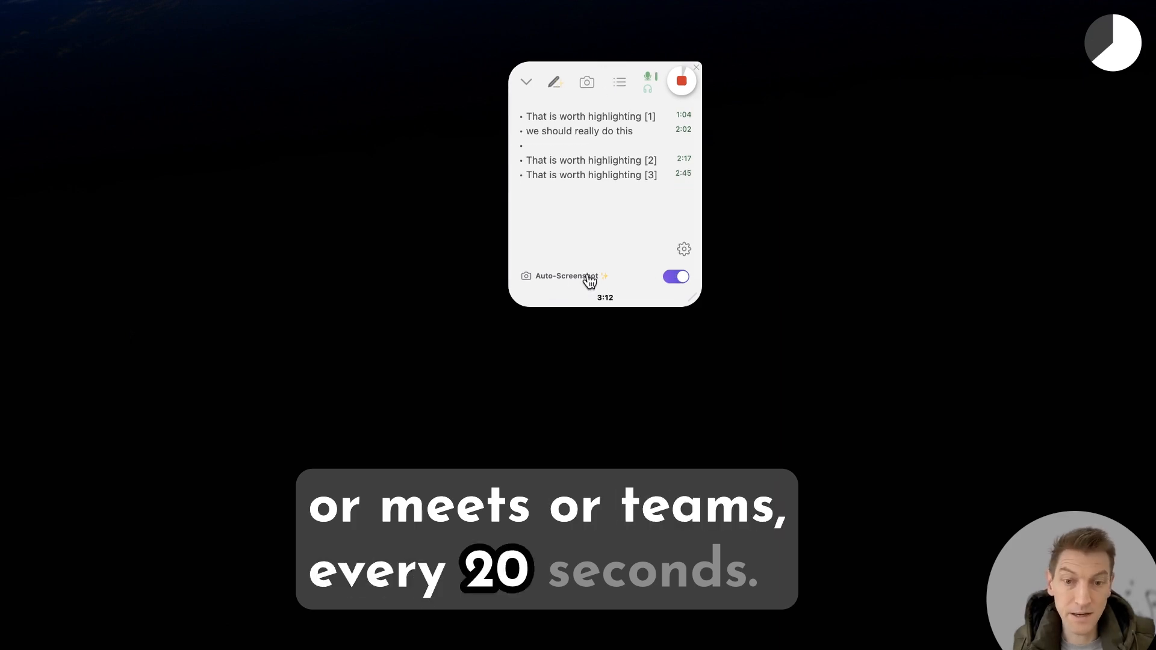
mouse_move(673, 284)
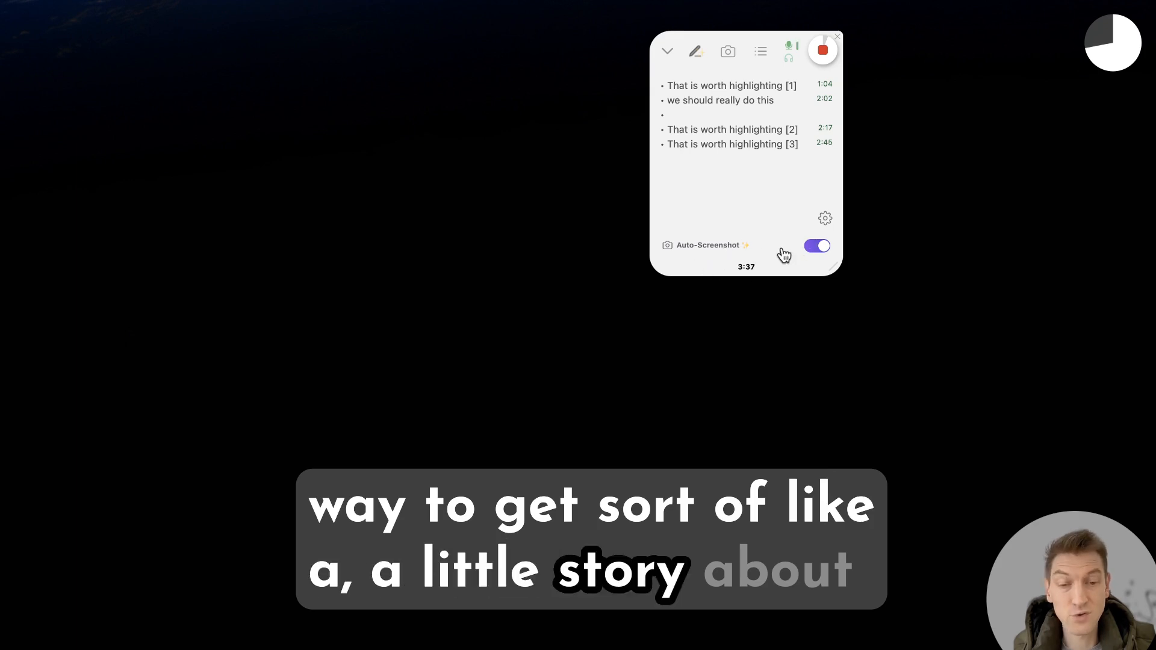
mouse_move(814, 100)
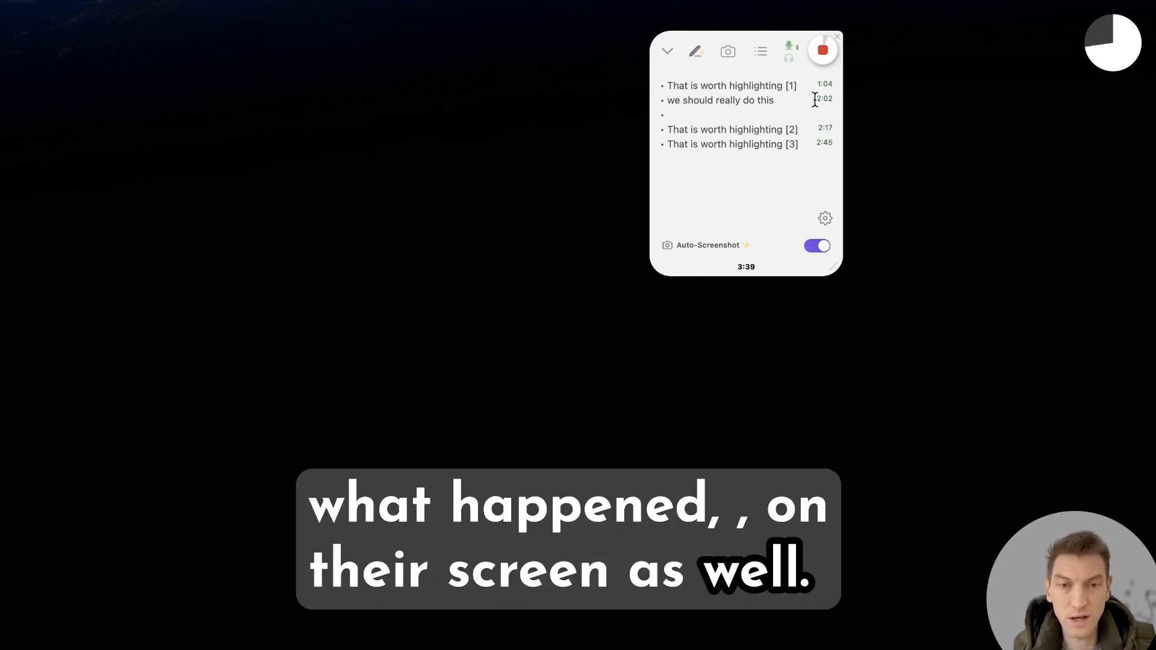
Return from the compact overlay bar to the live Moya note with its minutes
click(760, 50)
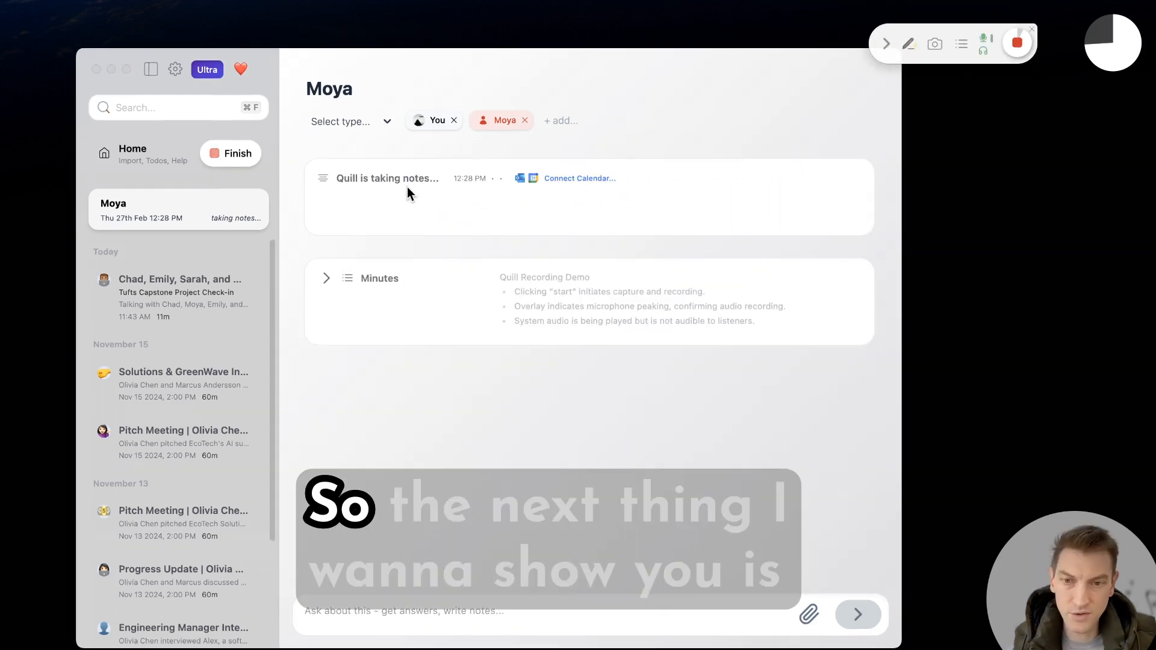
Go to Home, view the Import options dialog, and close it
click(133, 154)
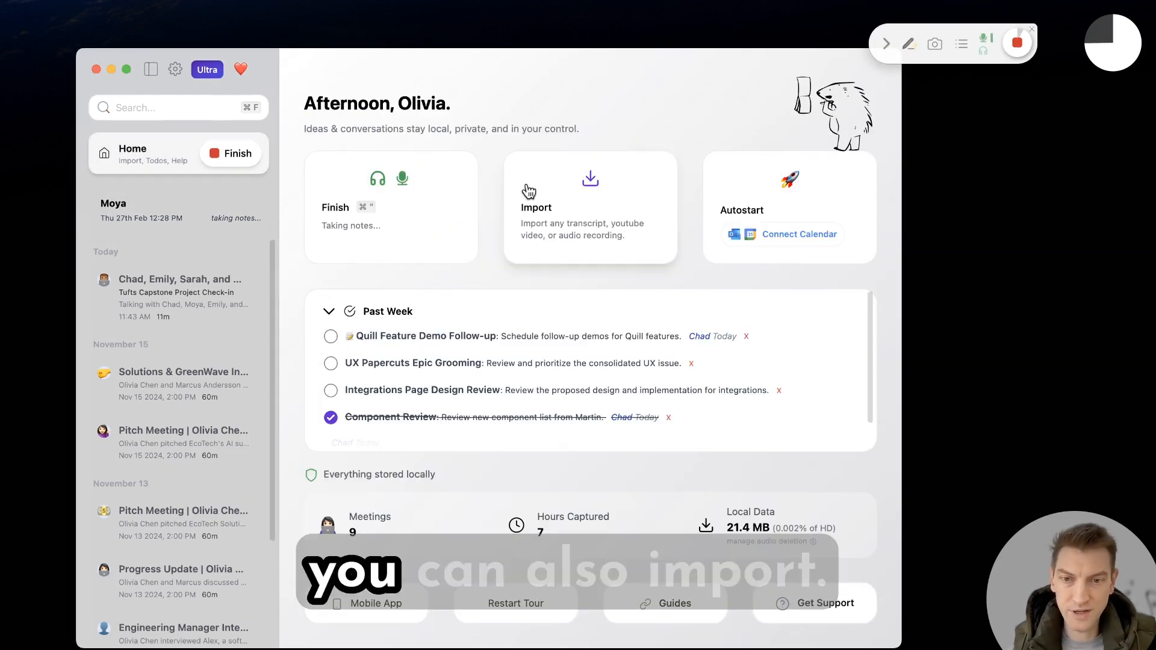
click(589, 207)
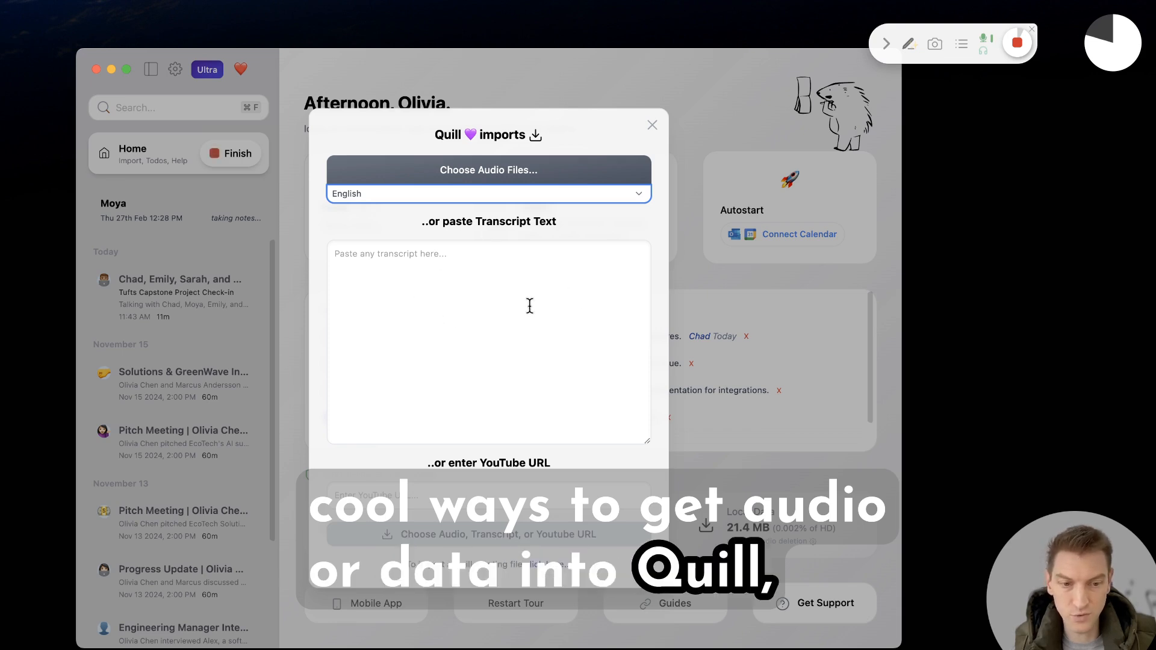
click(652, 125)
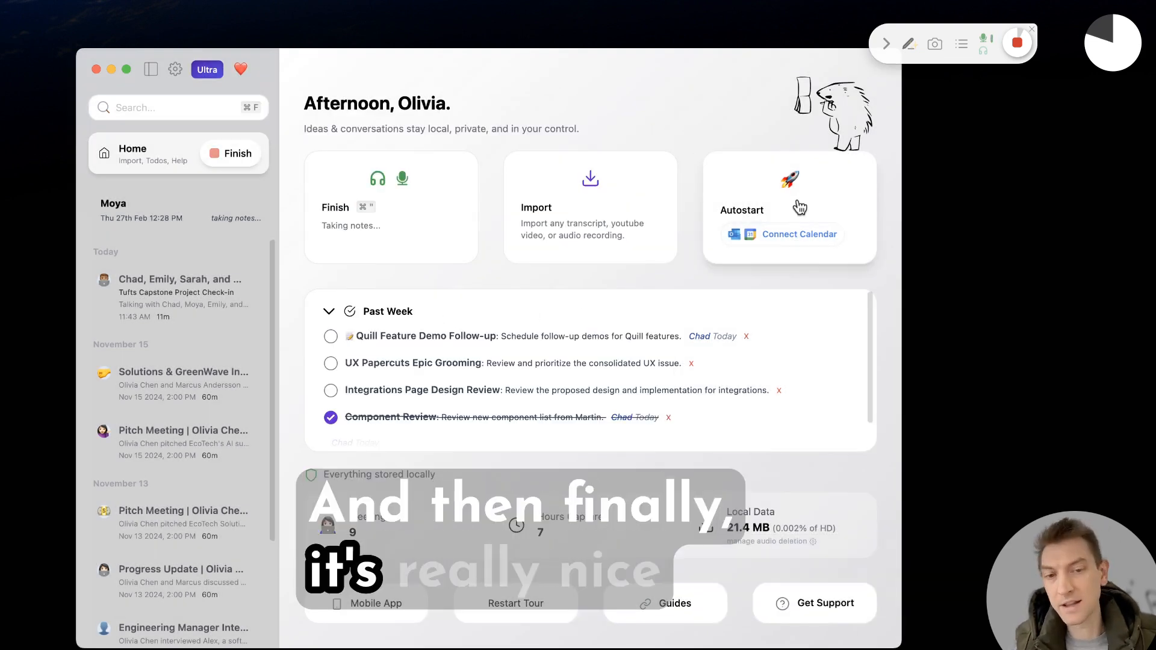
Open the Connect Calendar prompt under Autostart, then dismiss it
click(798, 234)
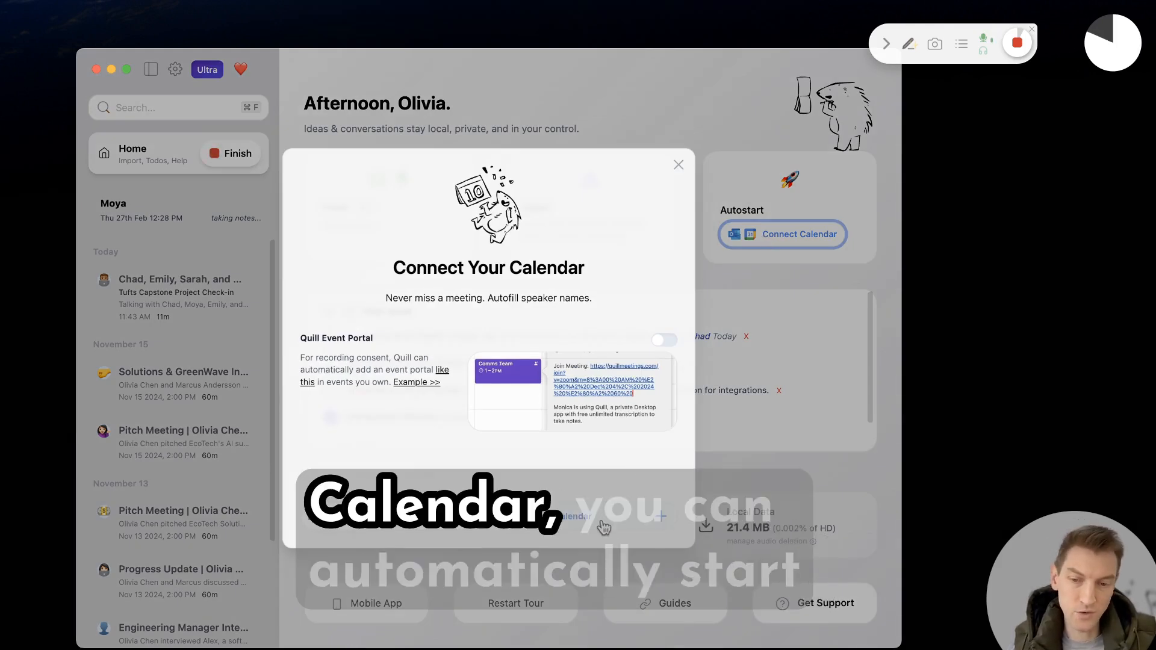
mouse_move(377, 409)
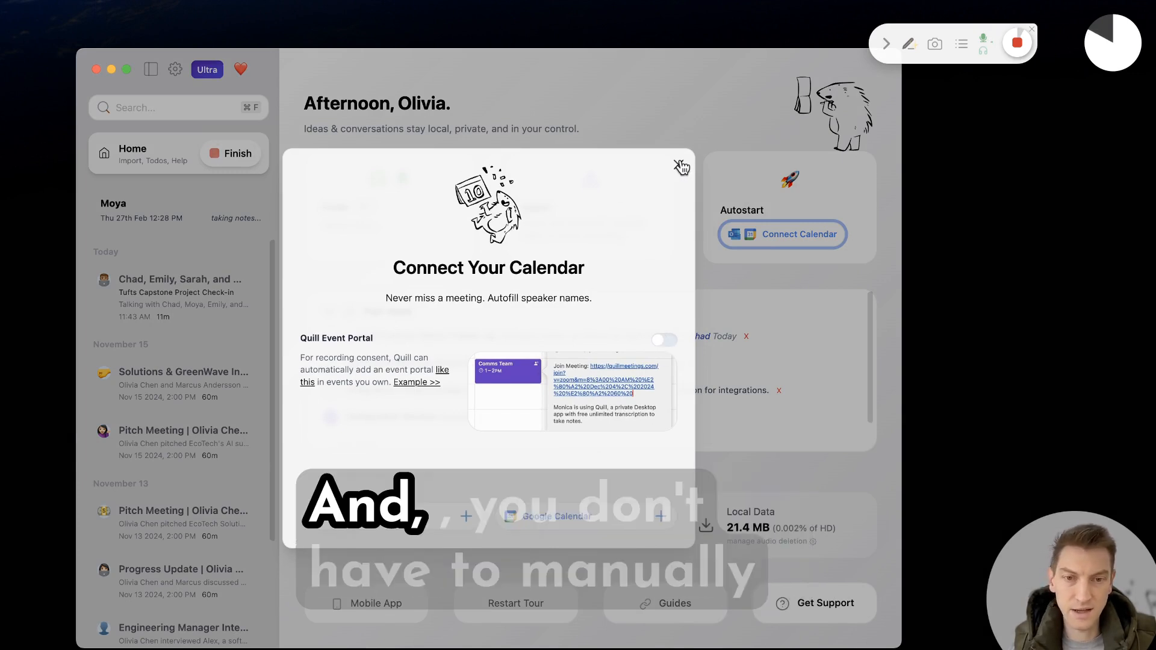
click(679, 164)
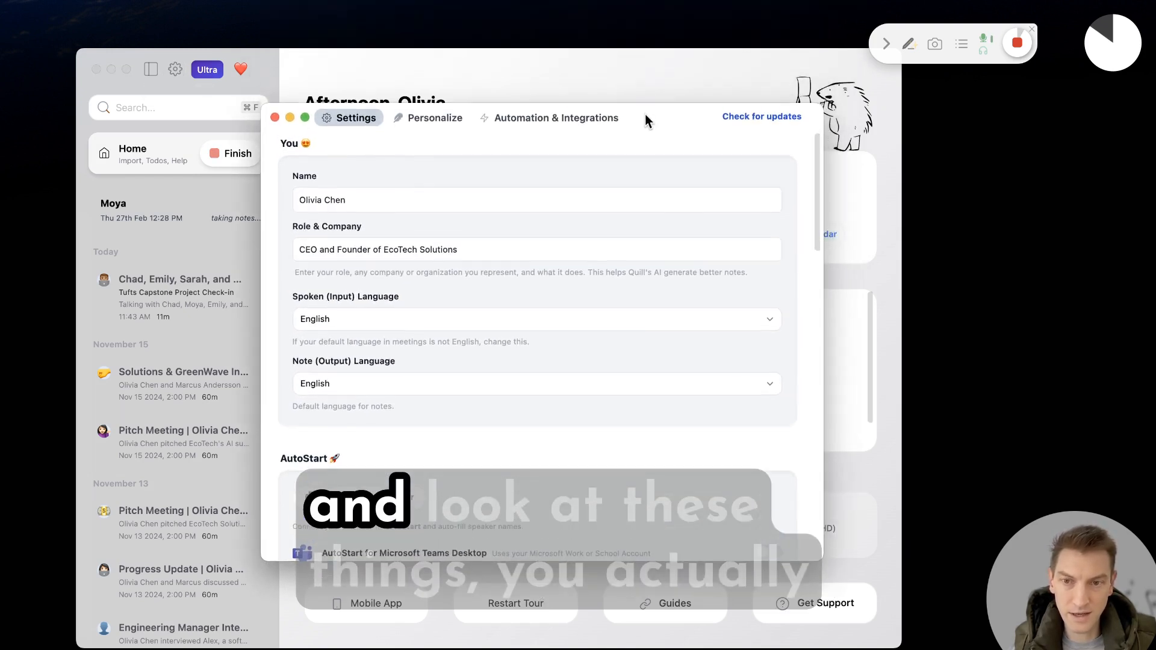
Close Settings, open the Tufts Capstone meeting, and reach the Get Mobile App page
scroll(down, 3)
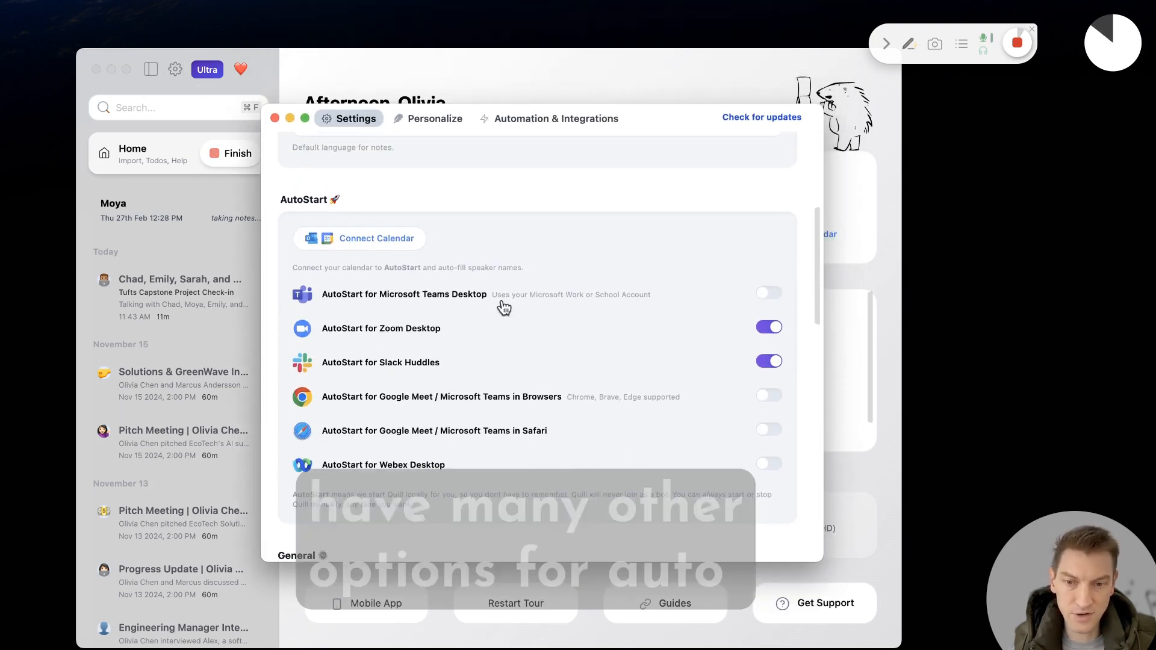
mouse_move(413, 443)
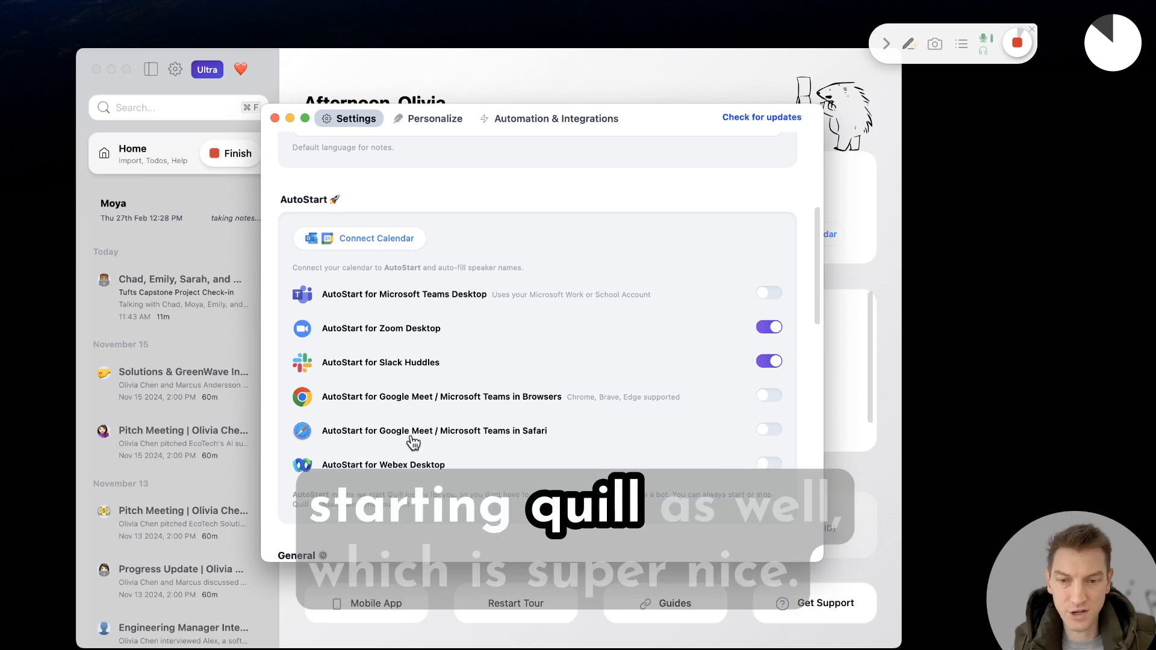
mouse_move(356, 411)
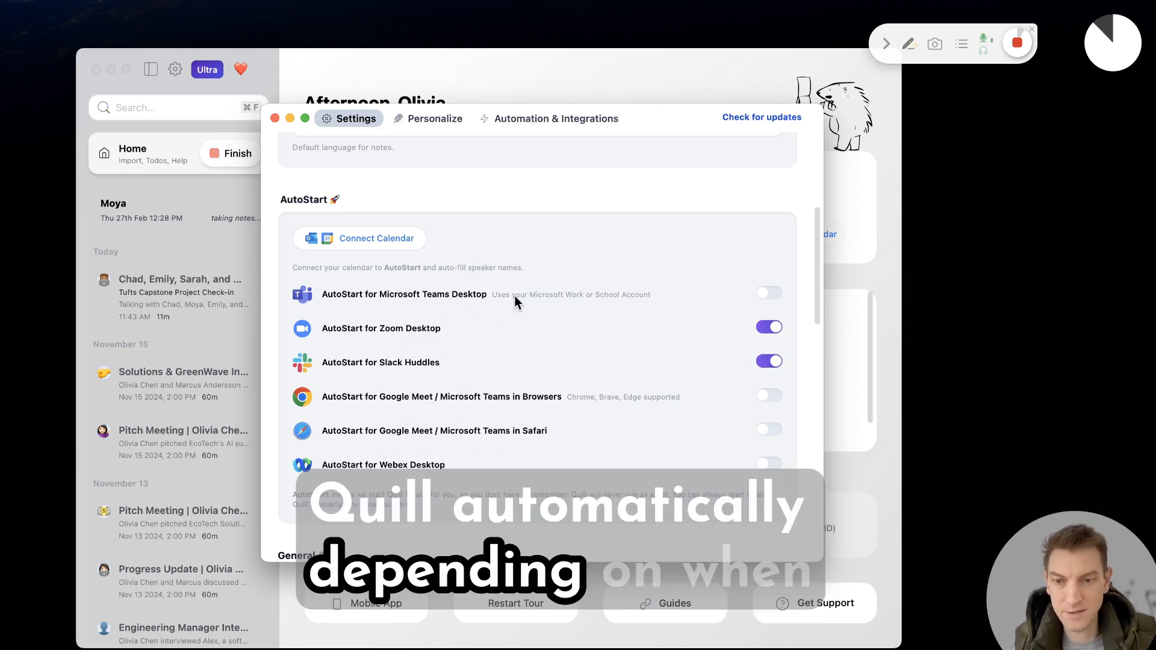
click(275, 118)
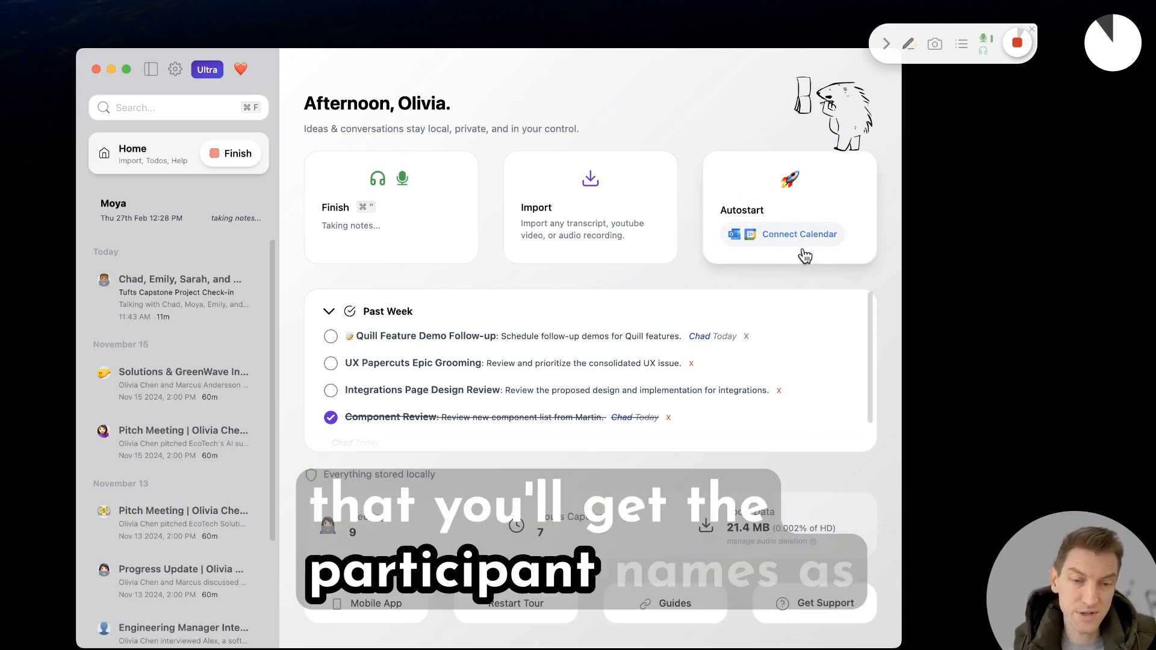
mouse_move(781, 232)
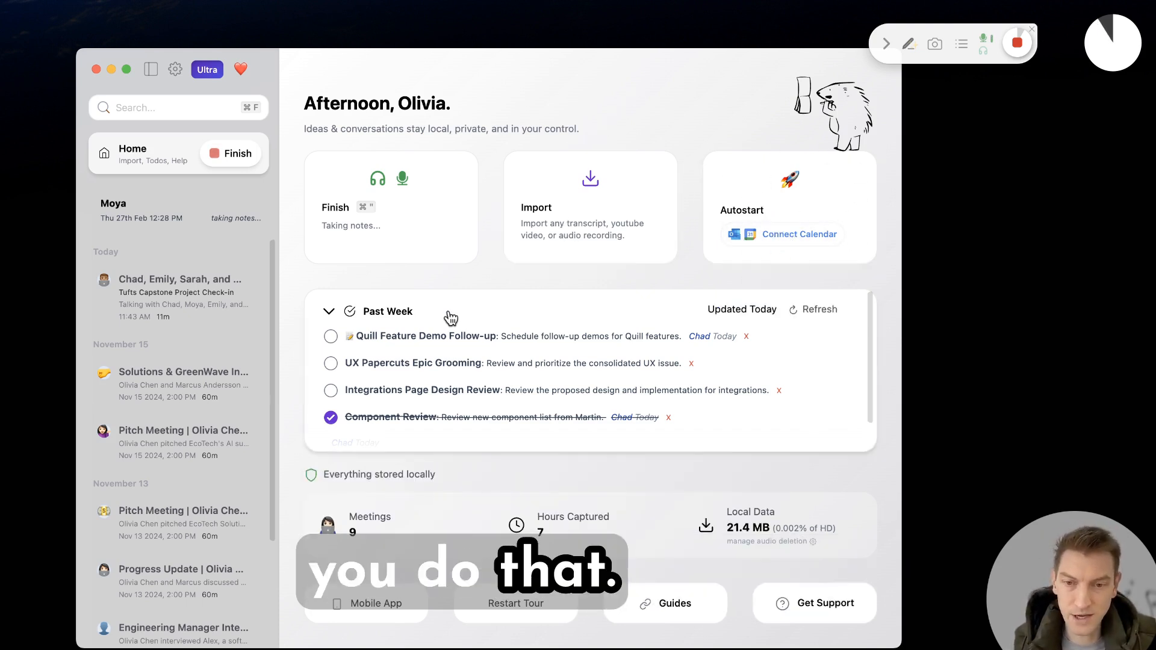
click(181, 292)
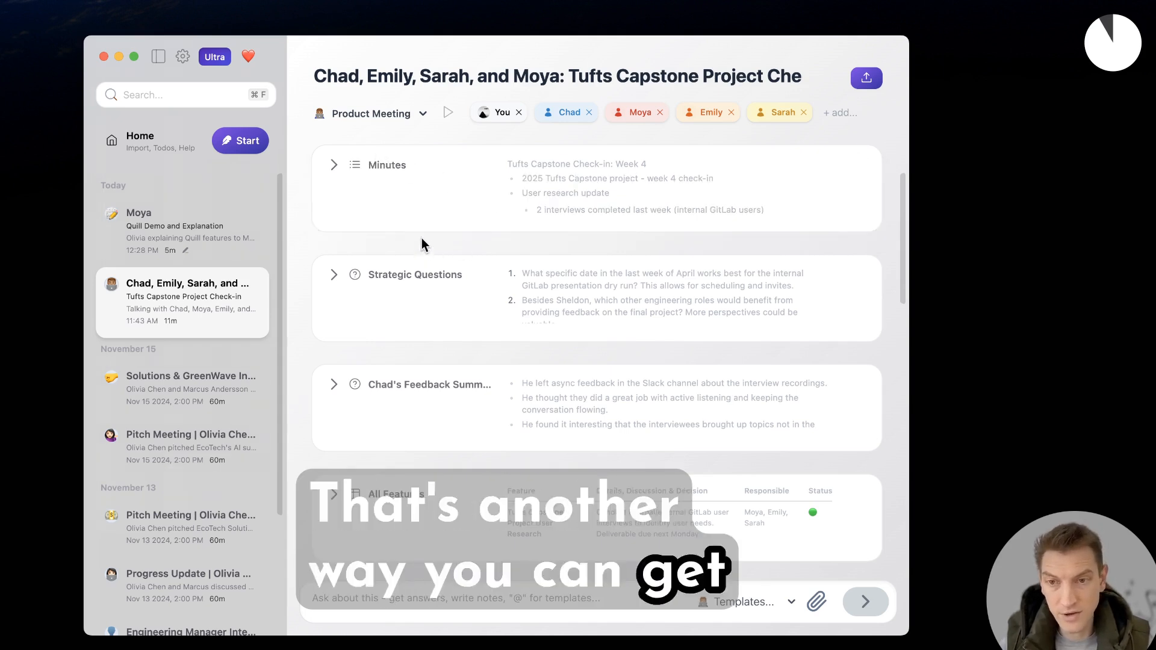
click(158, 56)
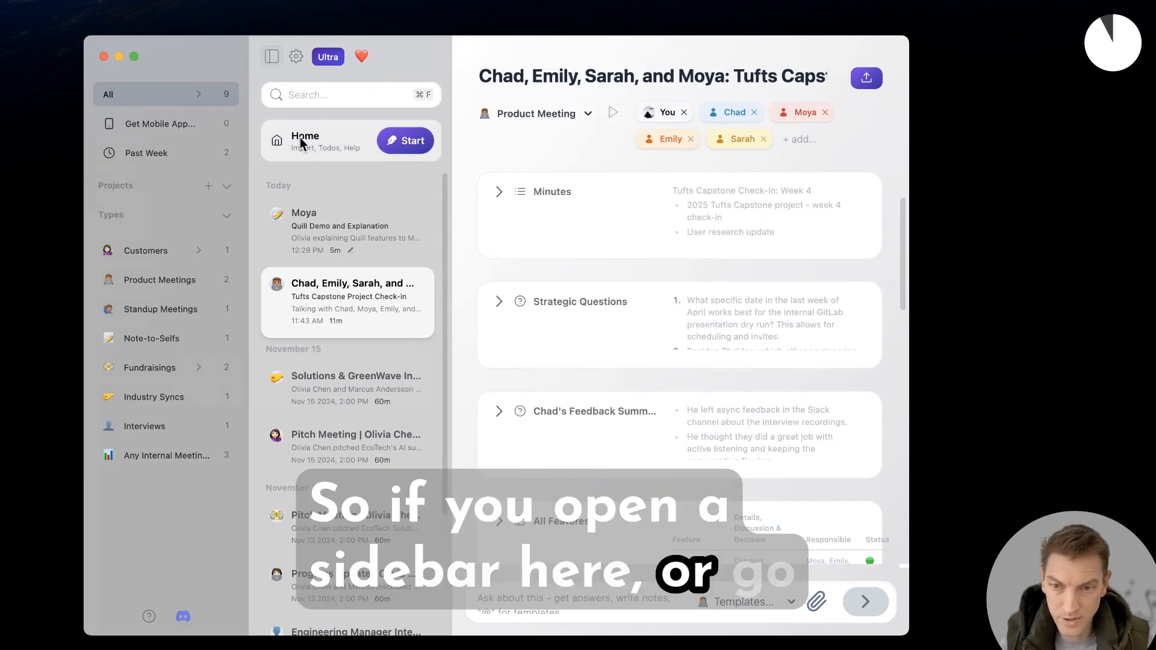
click(159, 123)
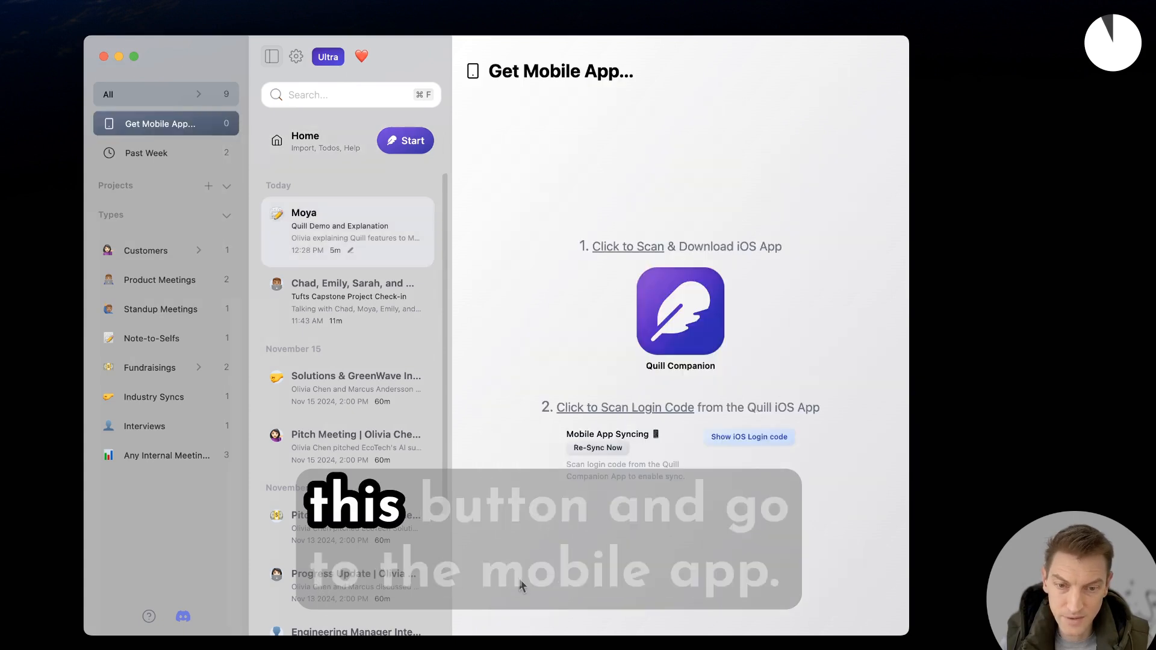
Reveal the iOS pairing QR code, collapse the sidebar, and reopen the Moya: Quill Demo capture
click(627, 247)
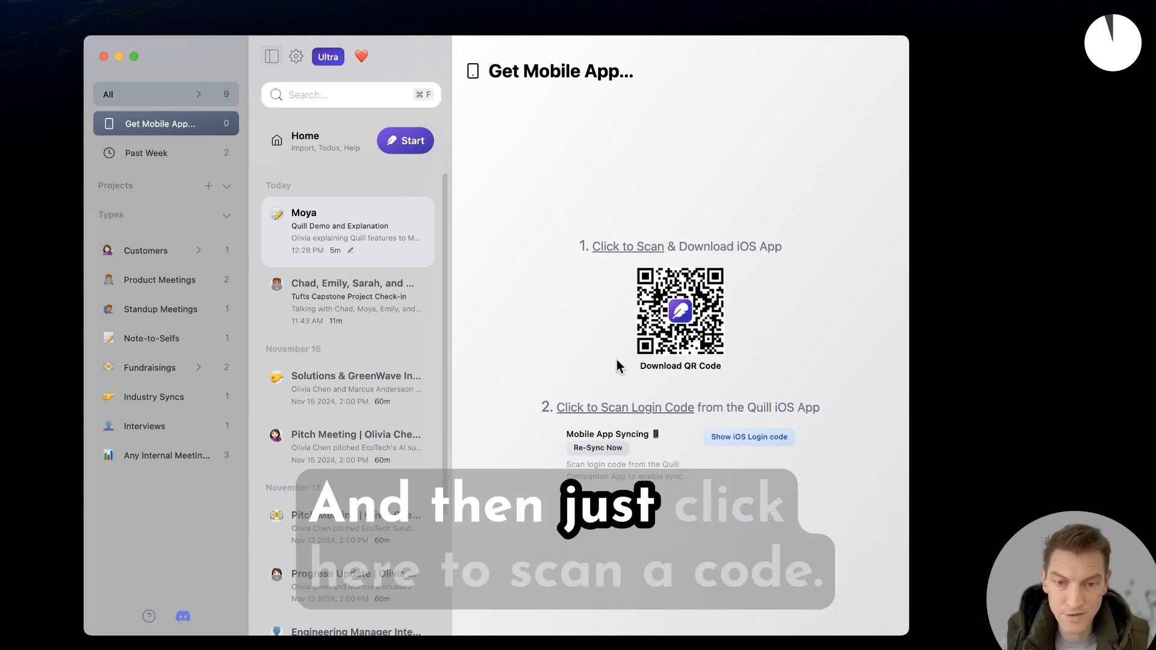
click(627, 246)
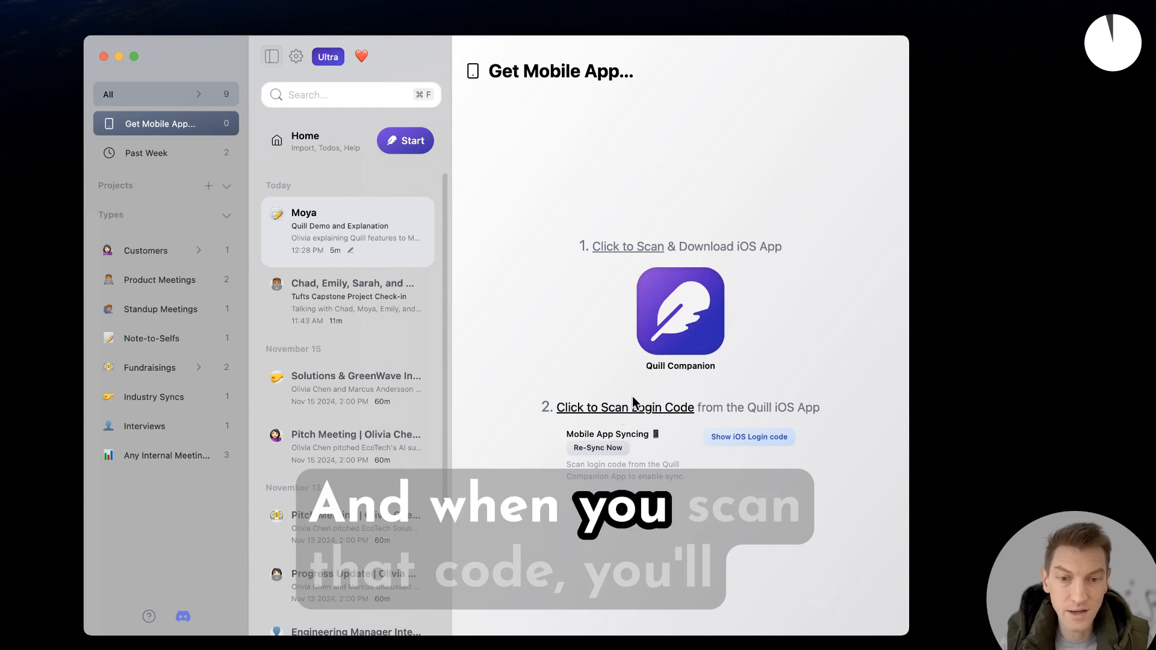
click(271, 57)
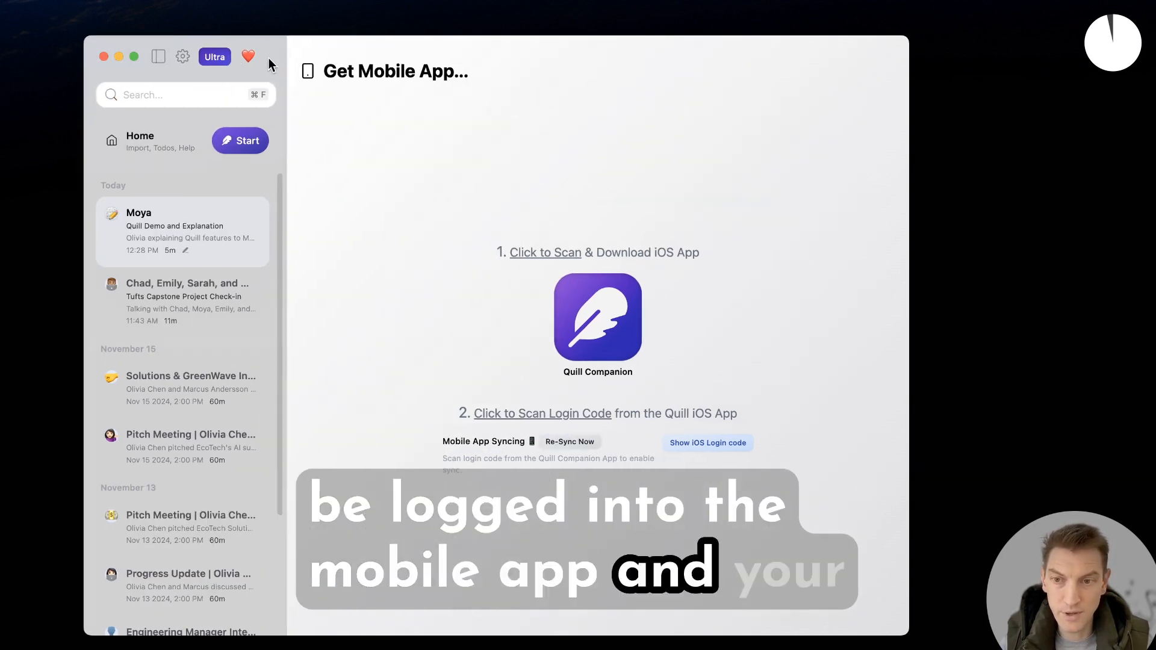
mouse_move(218, 245)
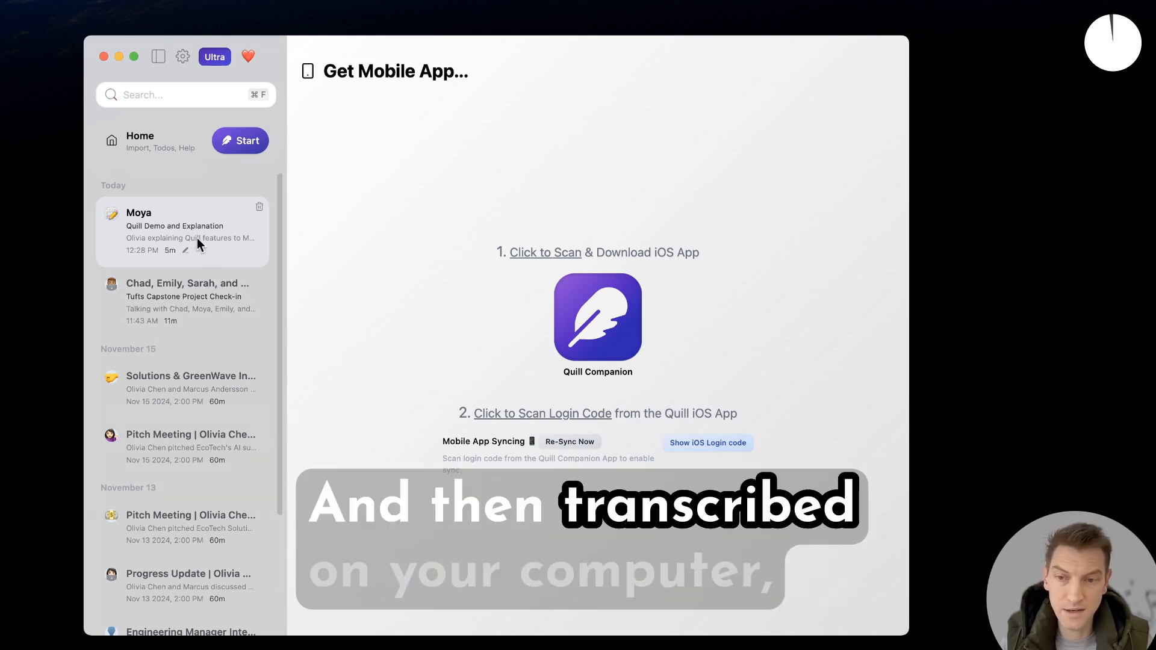
click(177, 230)
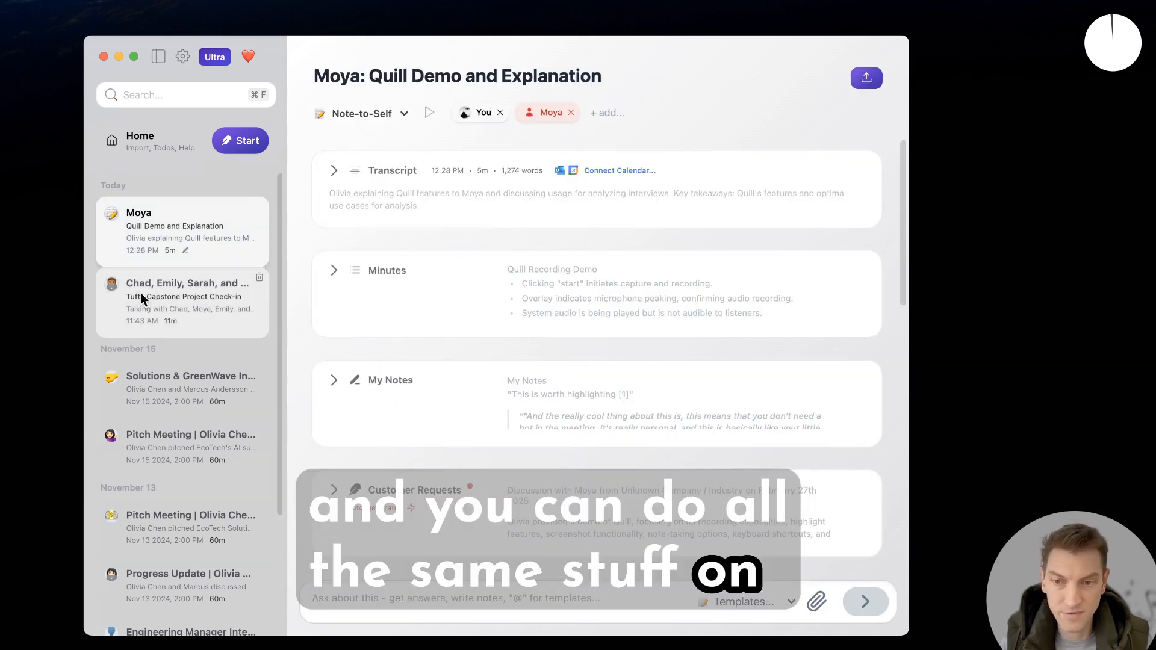